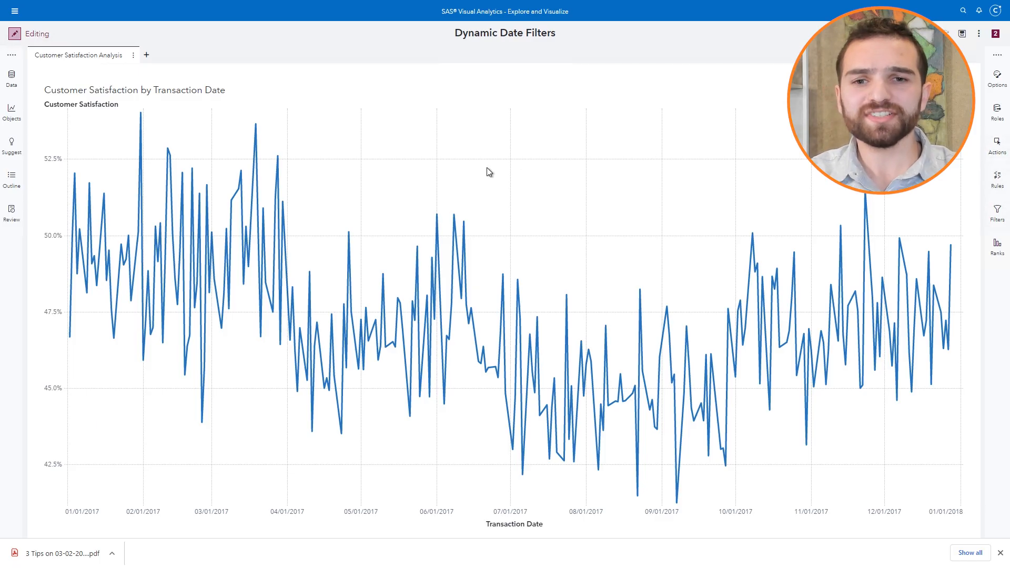
mouse_move(486, 155)
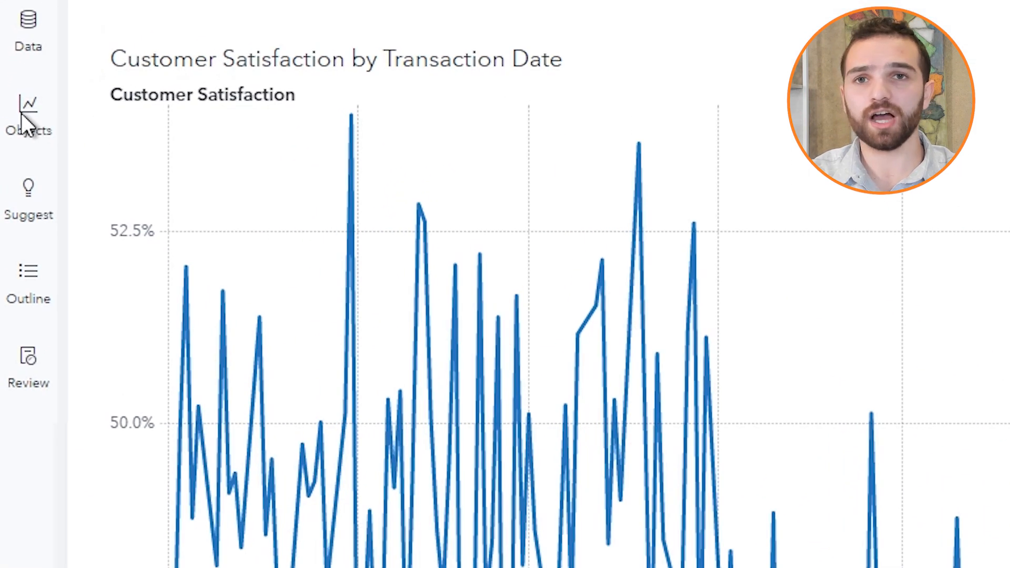
- Open the Customer Satisfaction Analysis page's options to expand the page controls
click(28, 115)
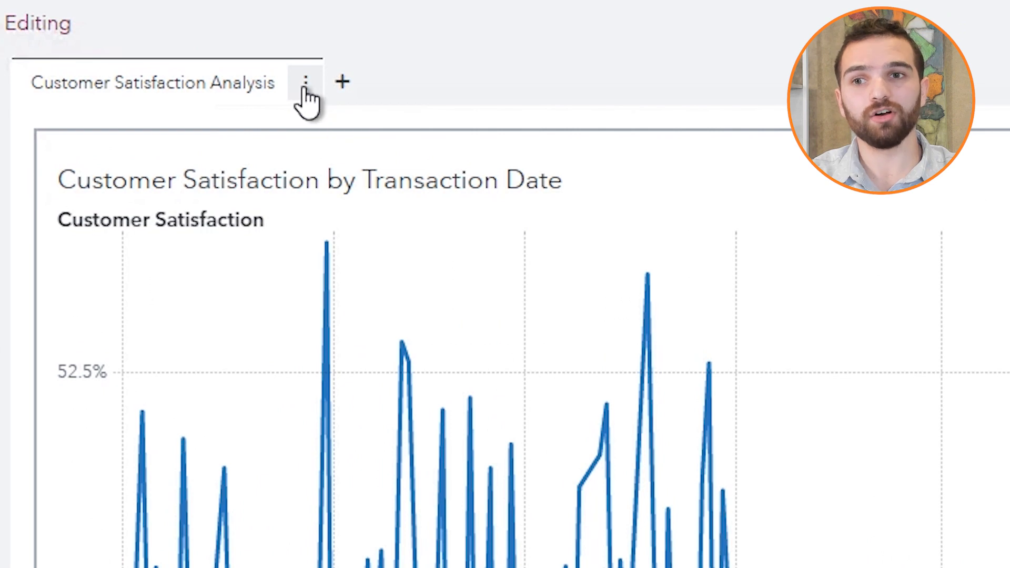
click(305, 83)
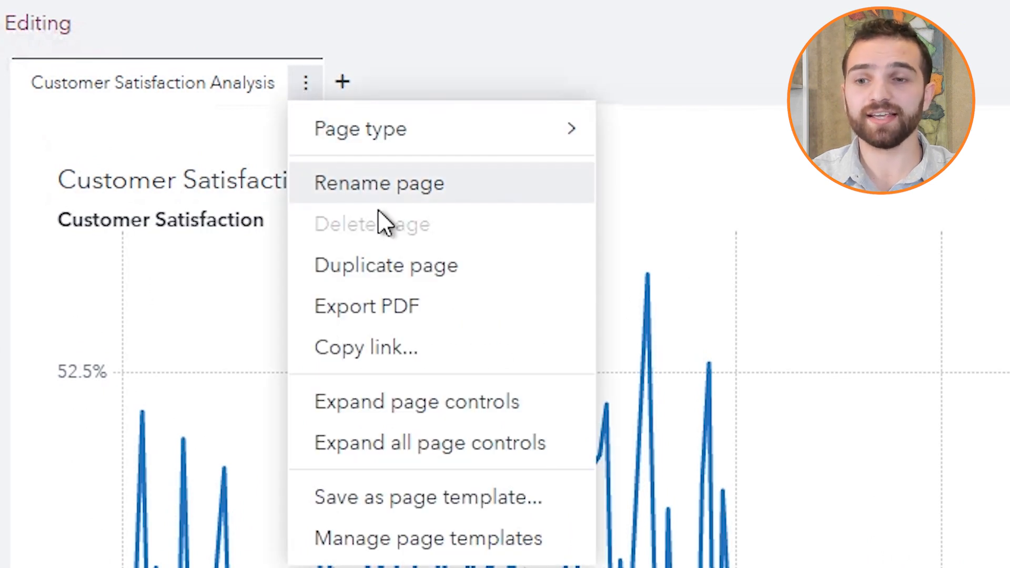
mouse_move(417, 401)
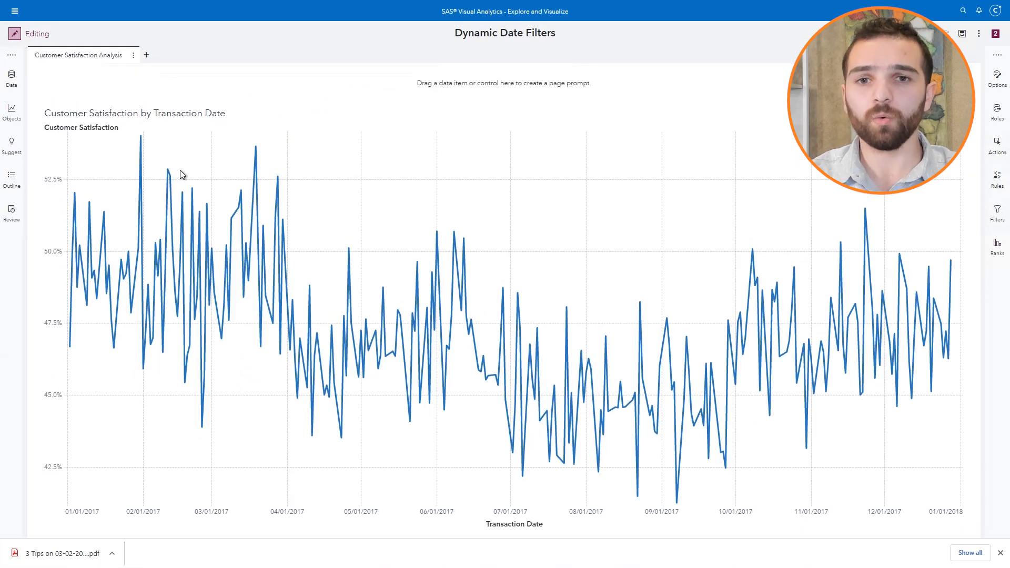
mouse_move(244, 137)
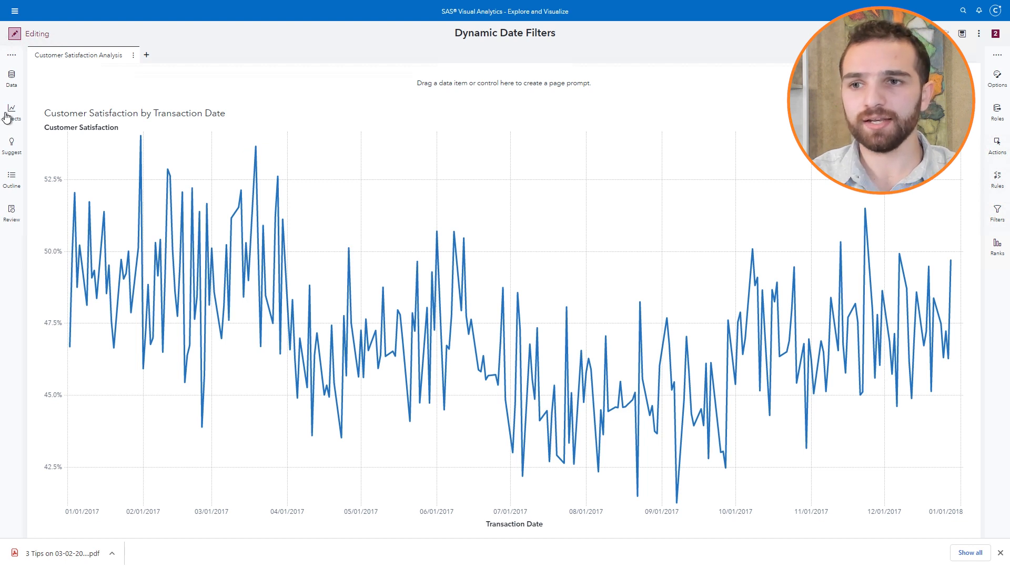
- Open the Objects pane to show controls available for the page prompt area
click(11, 110)
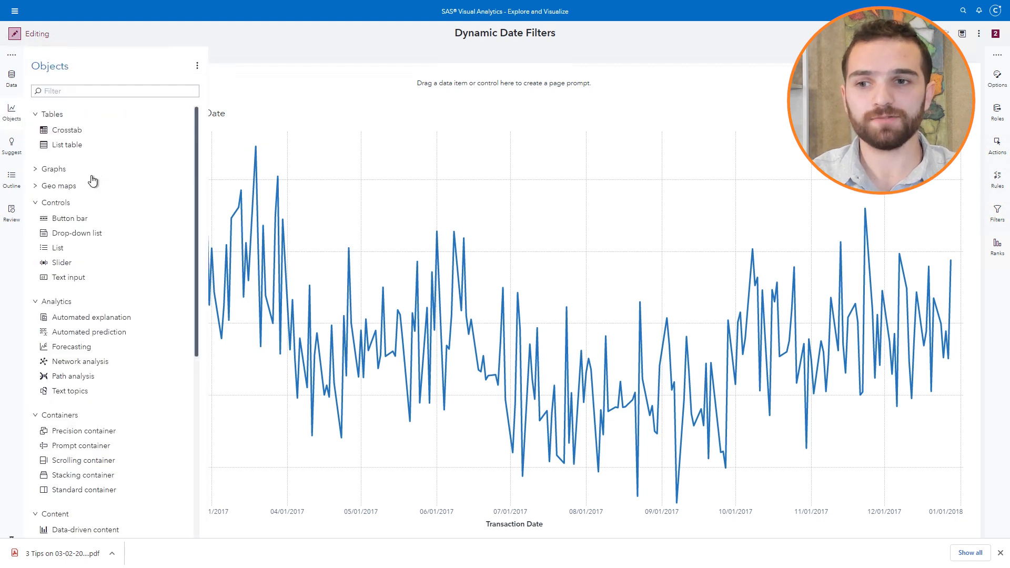
mouse_move(68, 277)
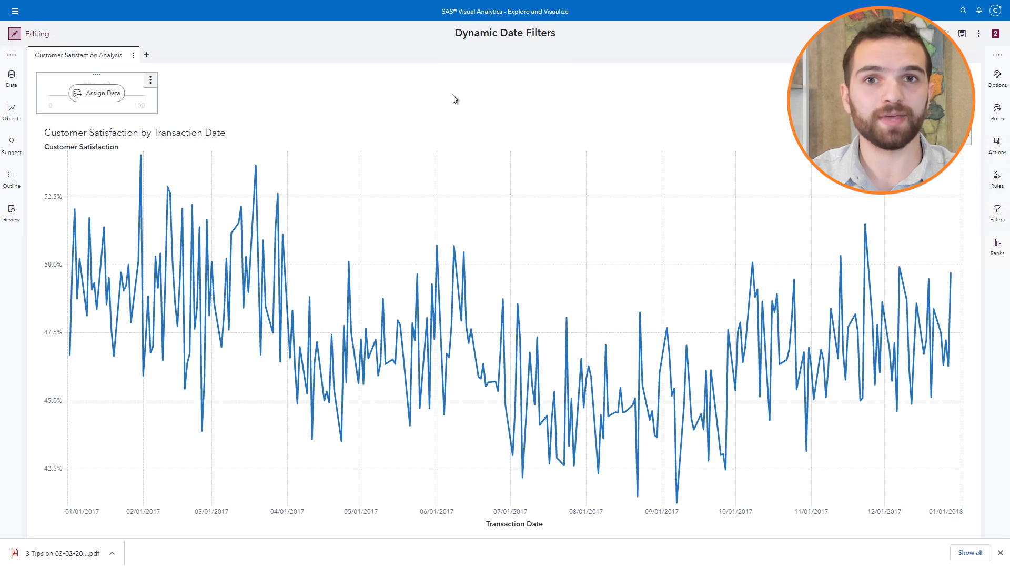
mouse_move(101, 93)
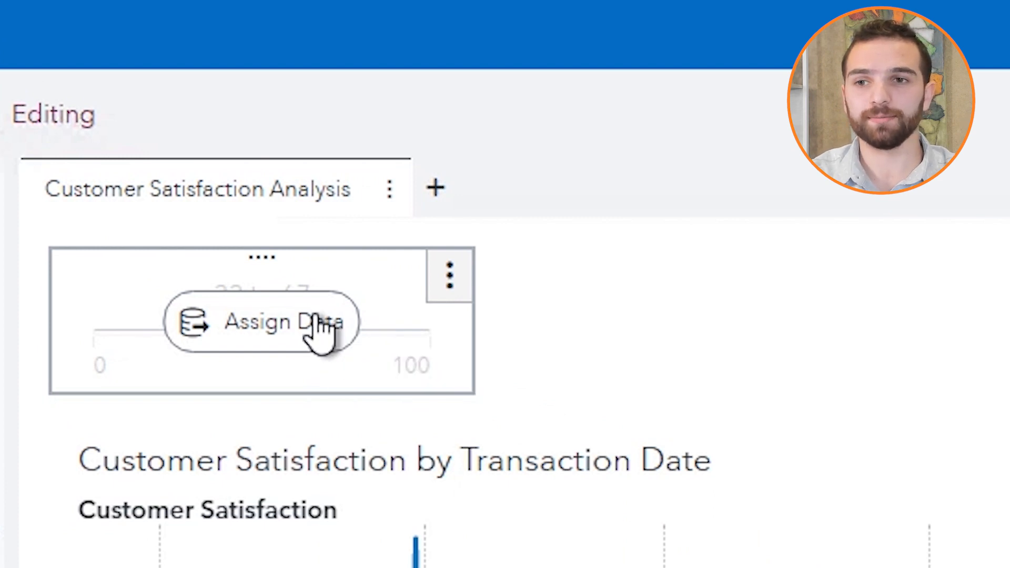
- Bind the slider to Transaction Date, spanning 01/02/2017 to 12/28/2017
click(283, 322)
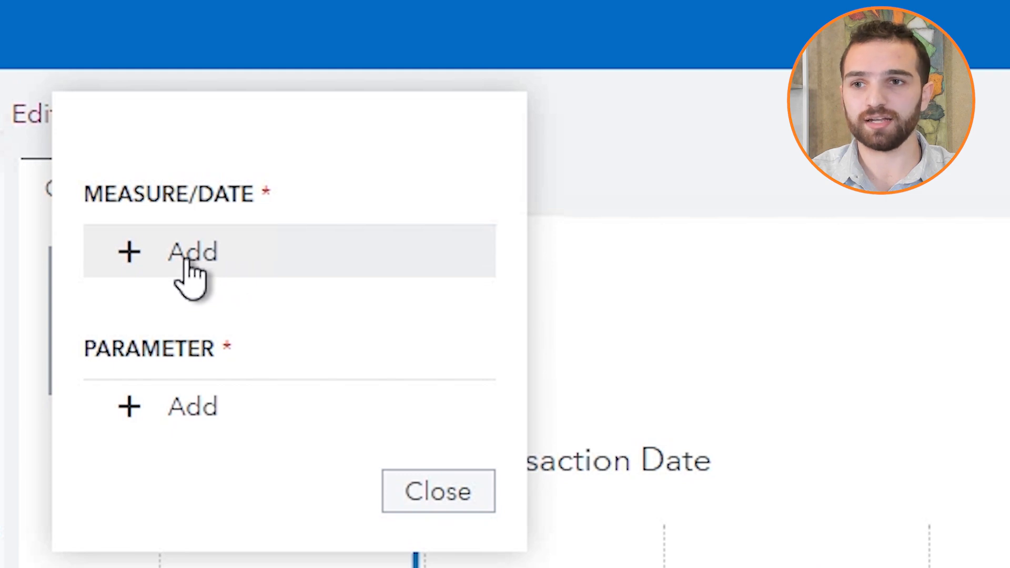
click(192, 252)
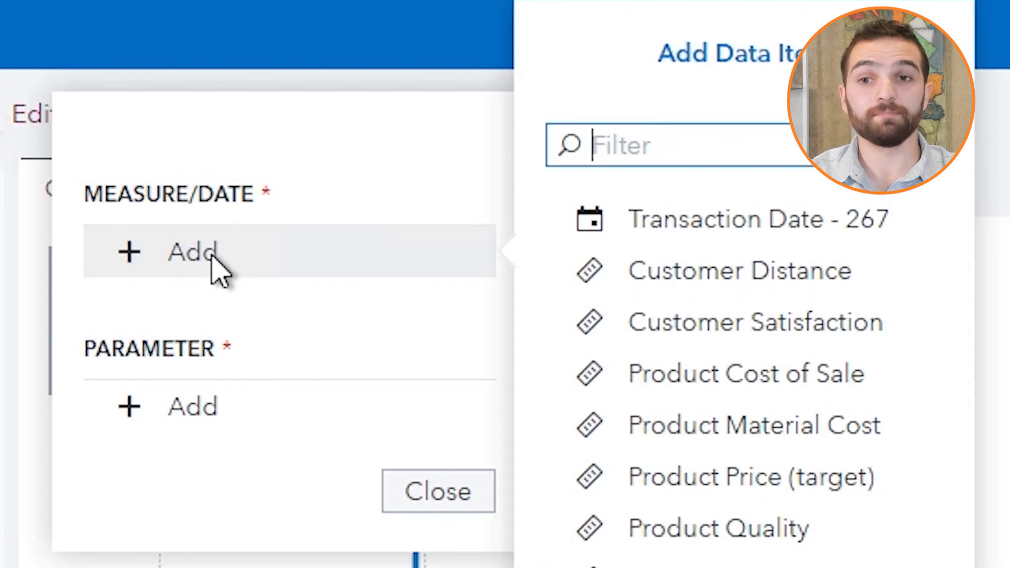
mouse_move(679, 232)
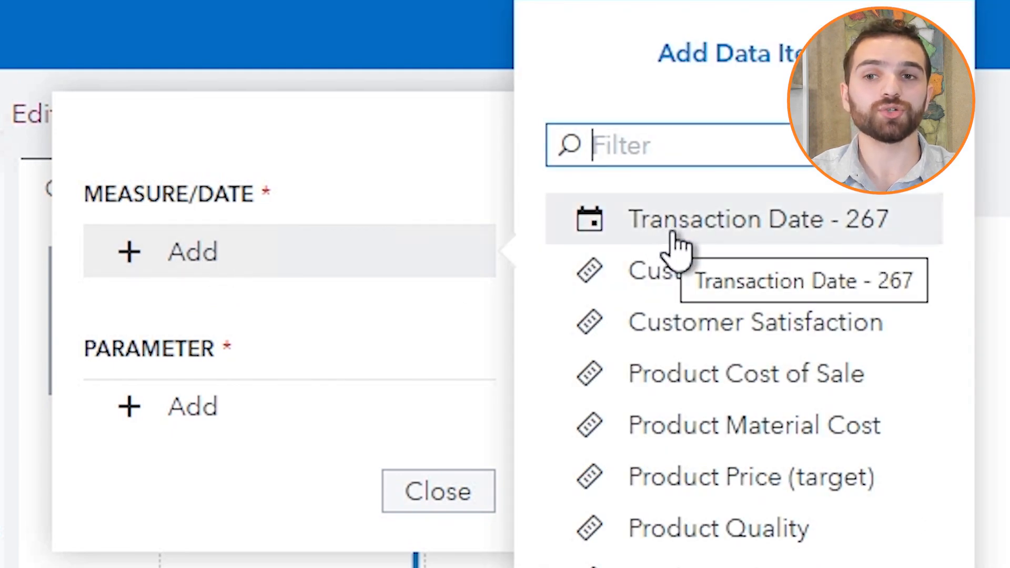
click(728, 219)
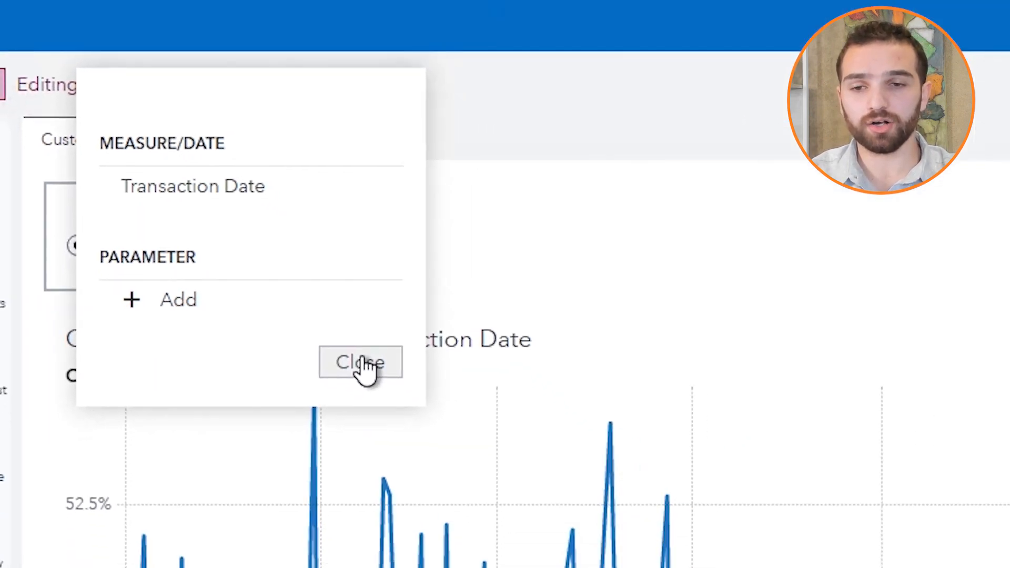
click(359, 362)
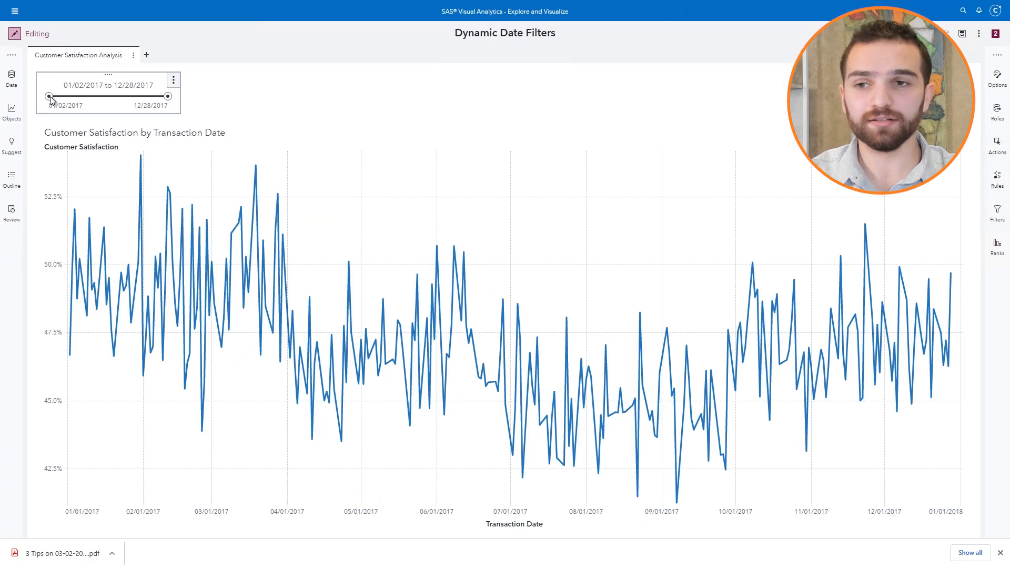
- Drag the slider handles to set the range 03/09/2017 to 10/13/2017
drag(49, 97, 71, 97)
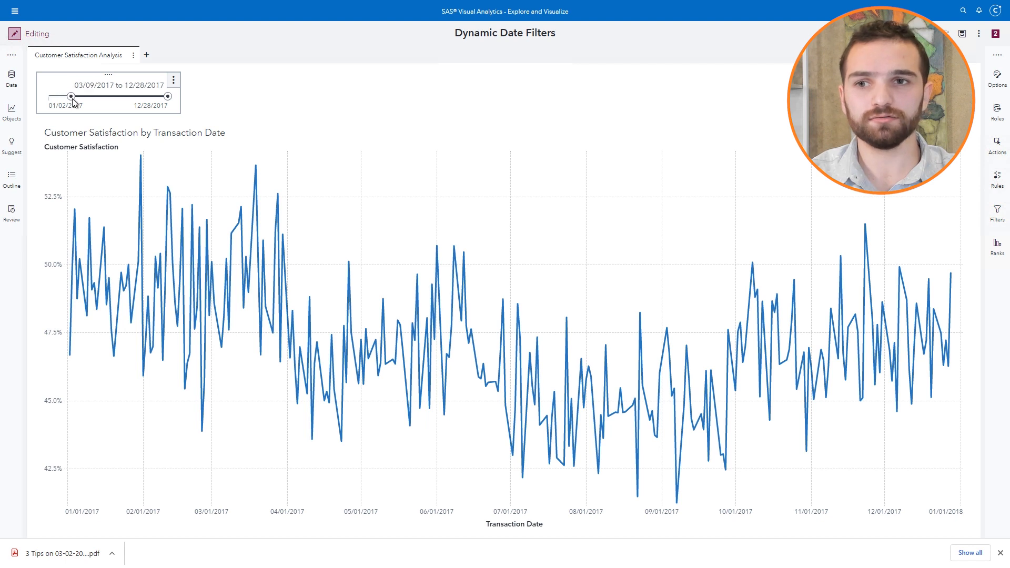
drag(71, 96, 167, 96)
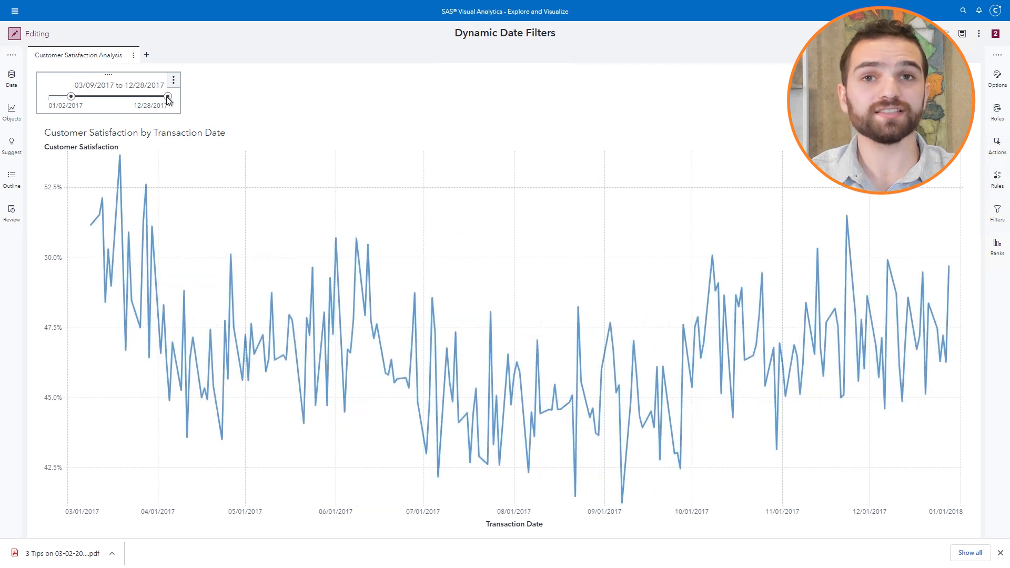
drag(166, 97, 142, 97)
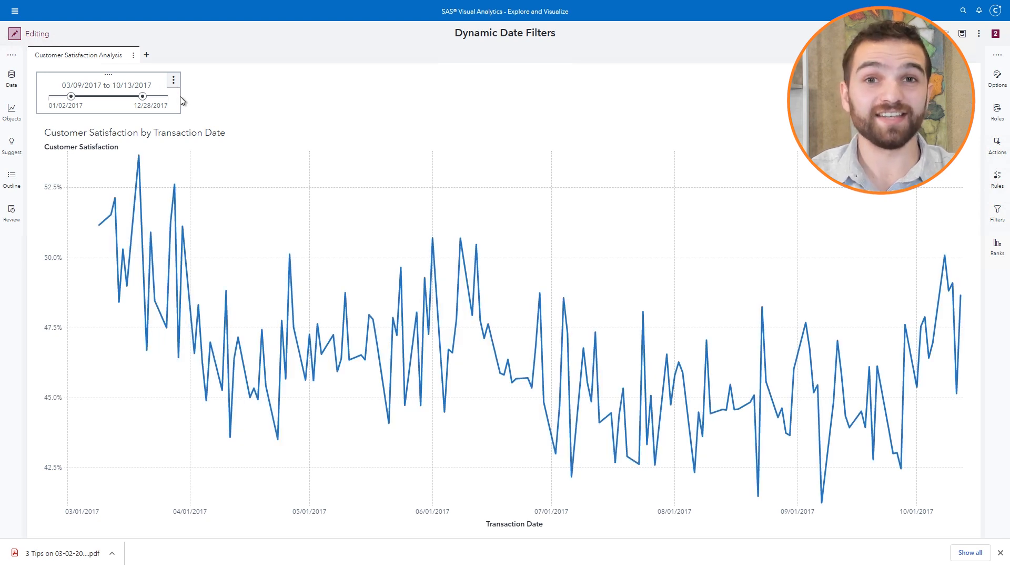
mouse_move(169, 105)
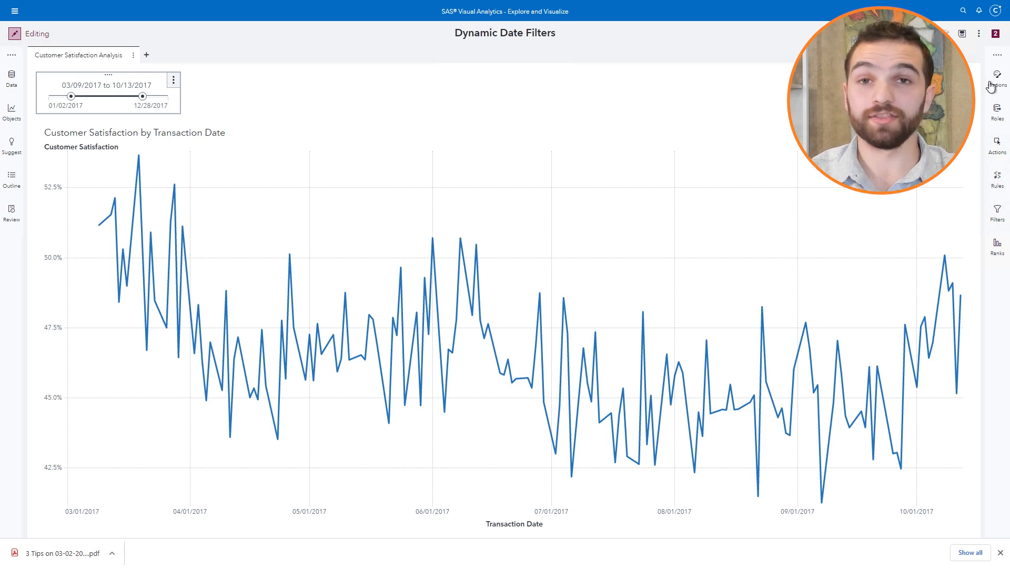
- Switch the slider to Single Value input style and set it to 05/16/2017
click(996, 77)
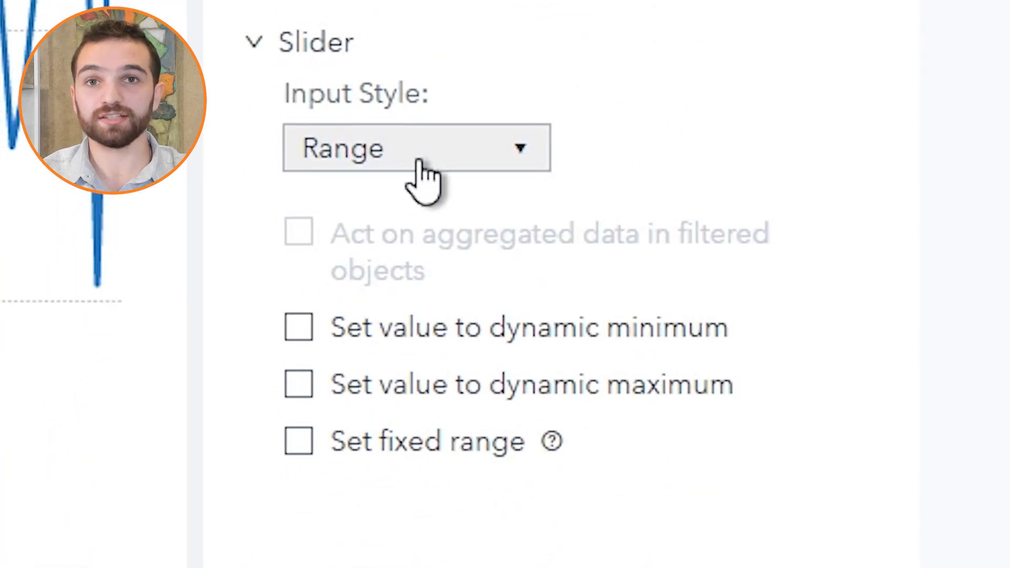
mouse_move(502, 160)
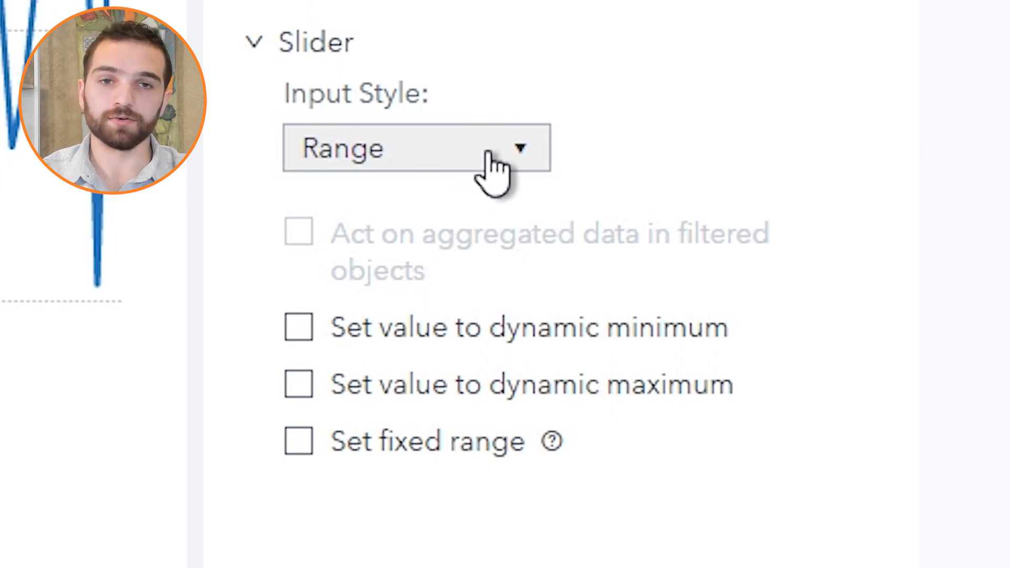
click(416, 147)
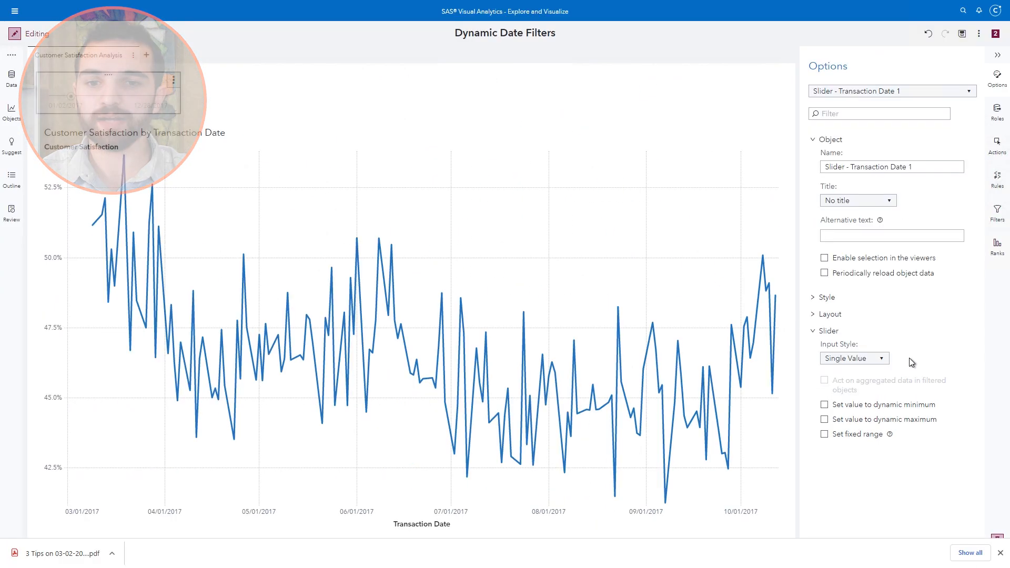
drag(96, 96, 71, 96)
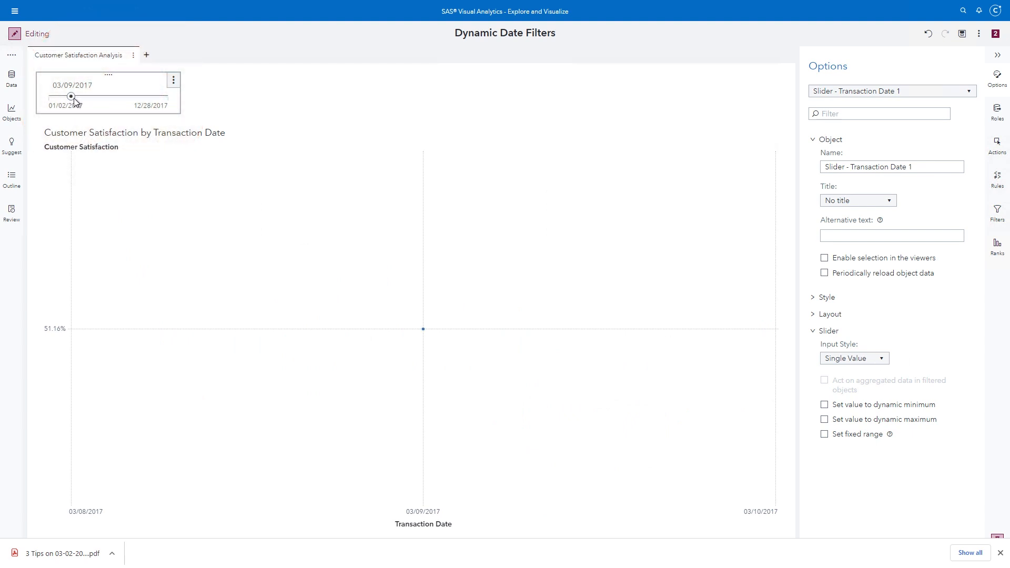
drag(71, 96, 85, 95)
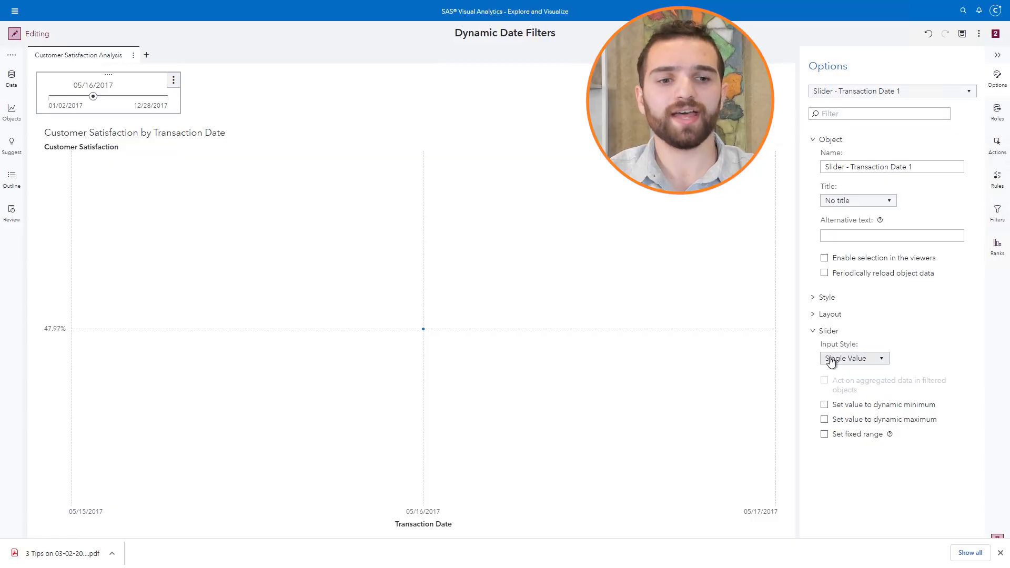
- Switch the slider back to a date range and extend its end to 09/13/2017
click(853, 358)
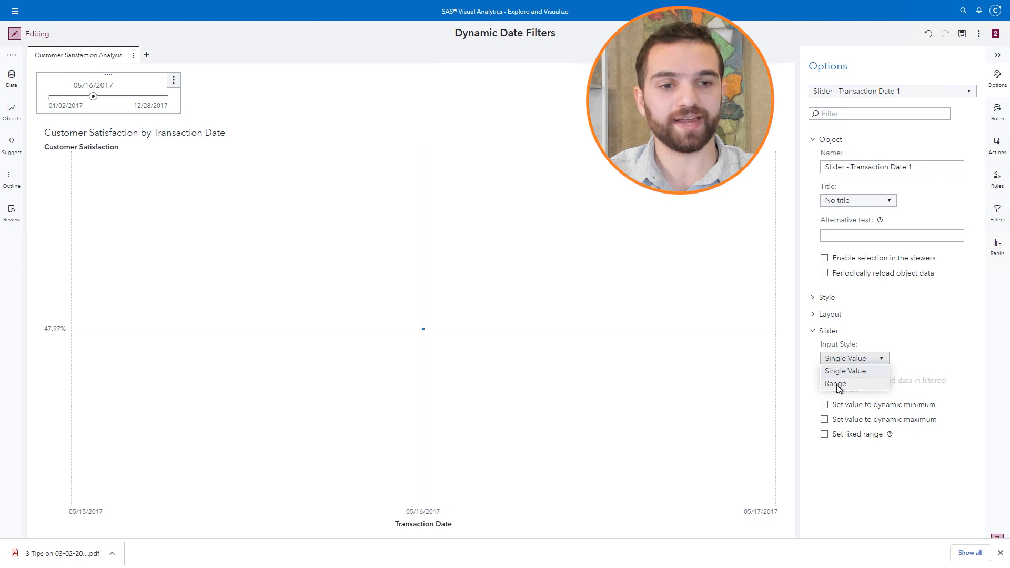
click(835, 384)
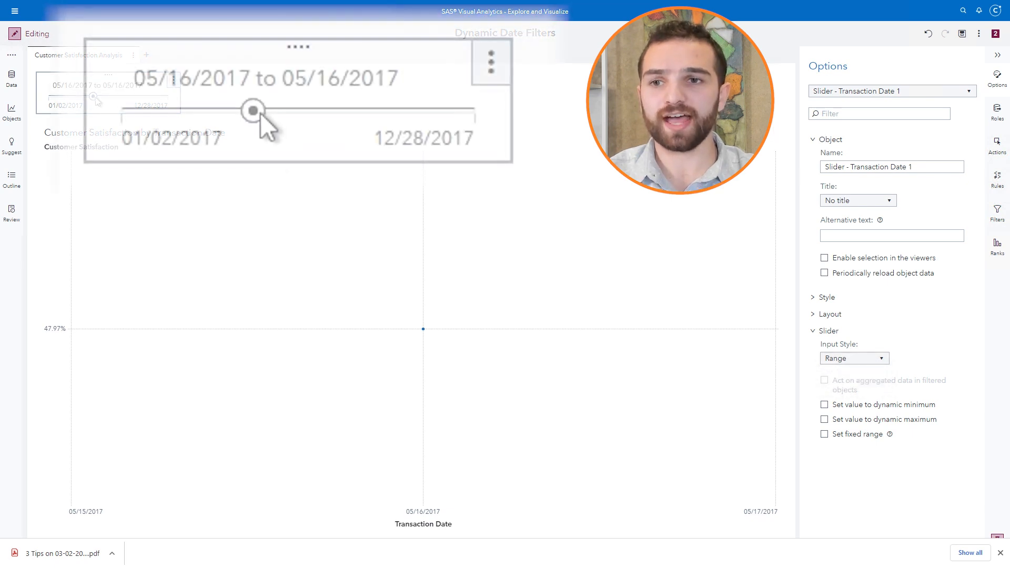
drag(253, 111, 372, 111)
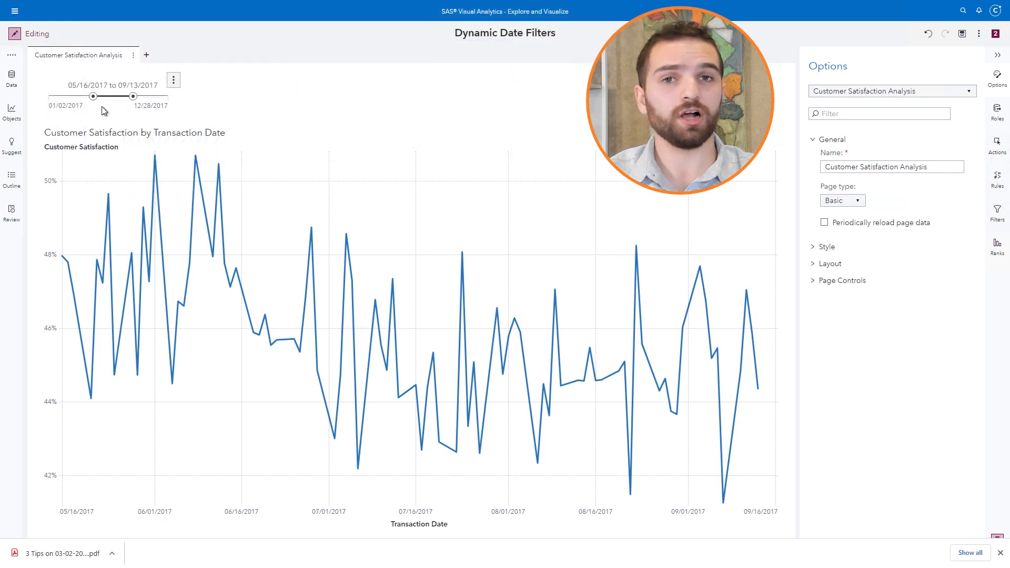
click(107, 93)
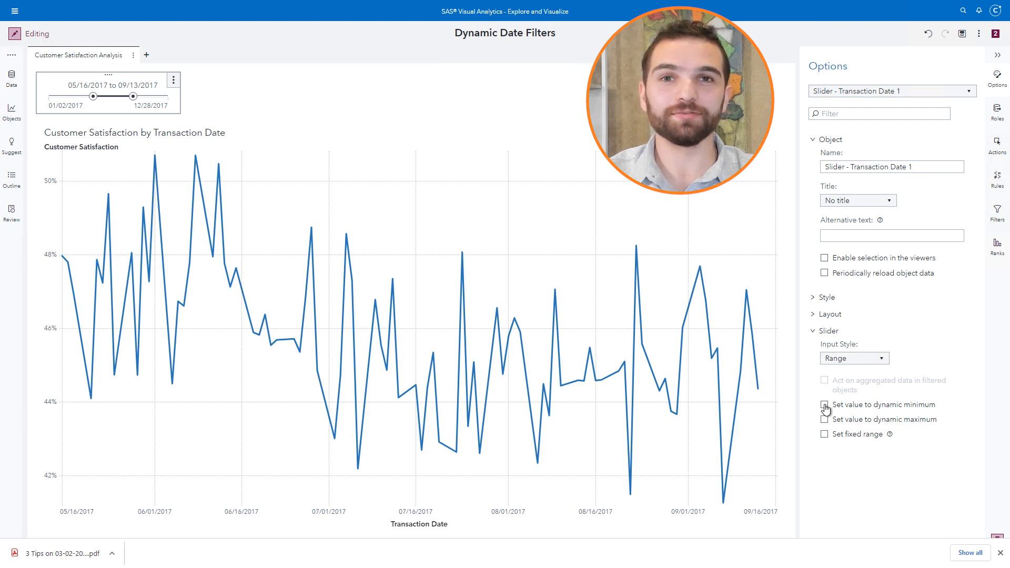
- Set the slider start to the dynamic minimum, 01/02/2017, and begin editing the end date
click(824, 404)
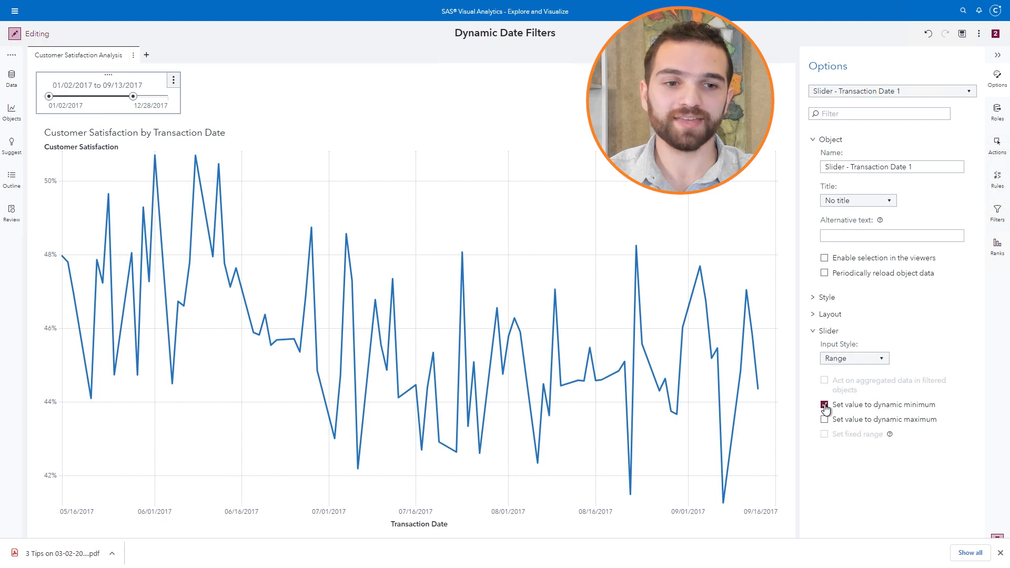
click(824, 405)
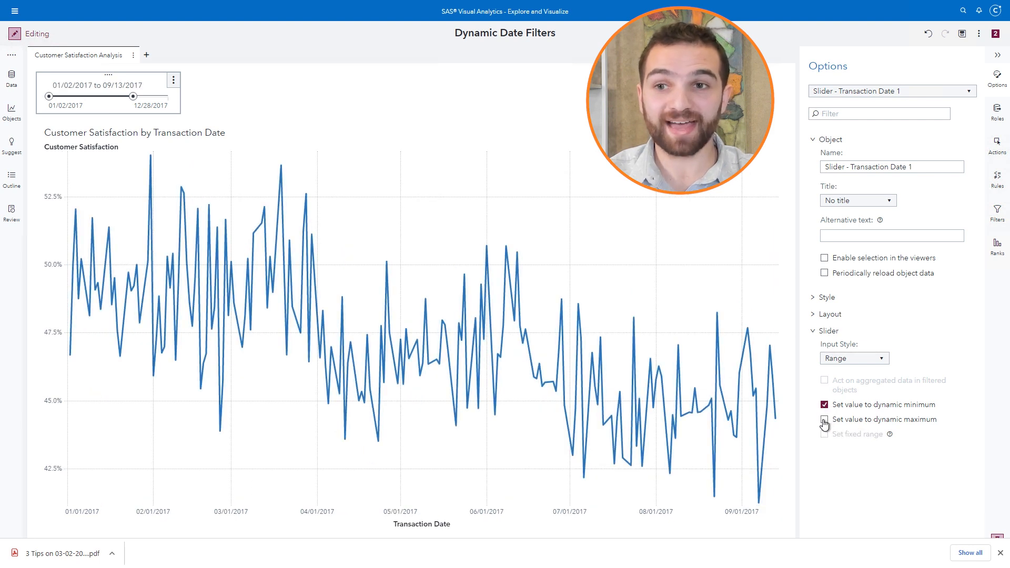
click(824, 419)
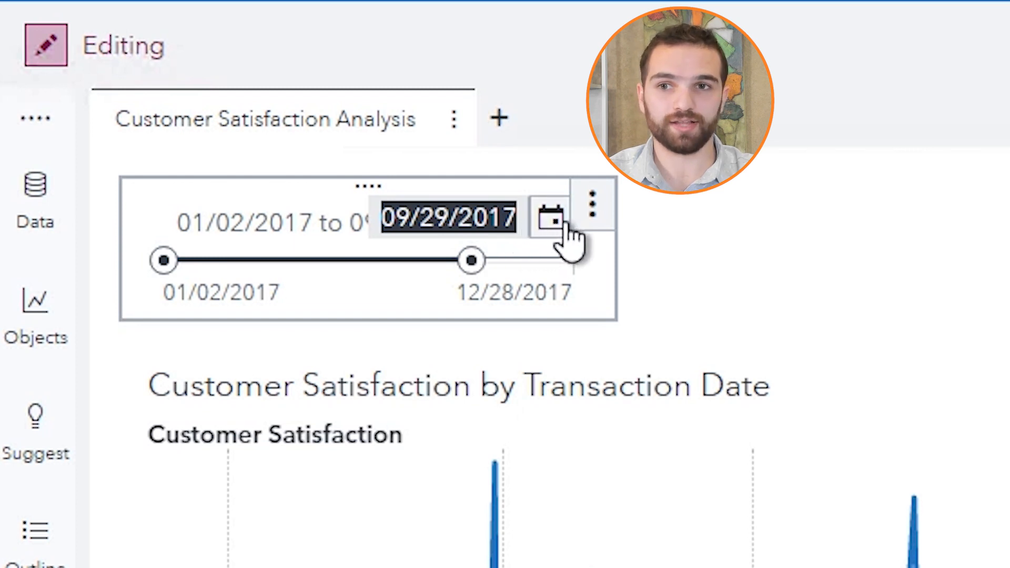
- Pick September 13, 2017 from the calendar as the slider's end date
click(550, 215)
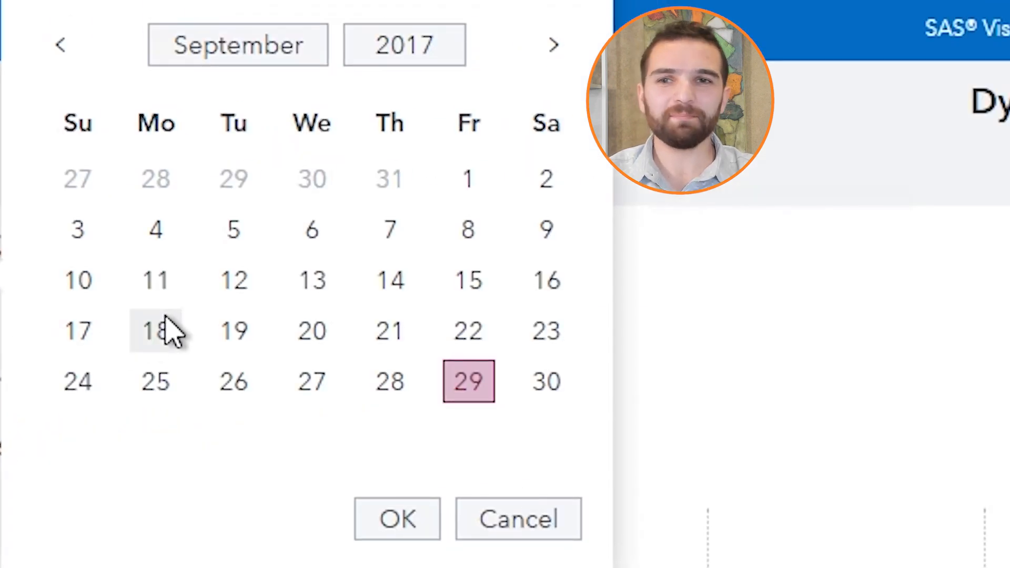
mouse_move(196, 281)
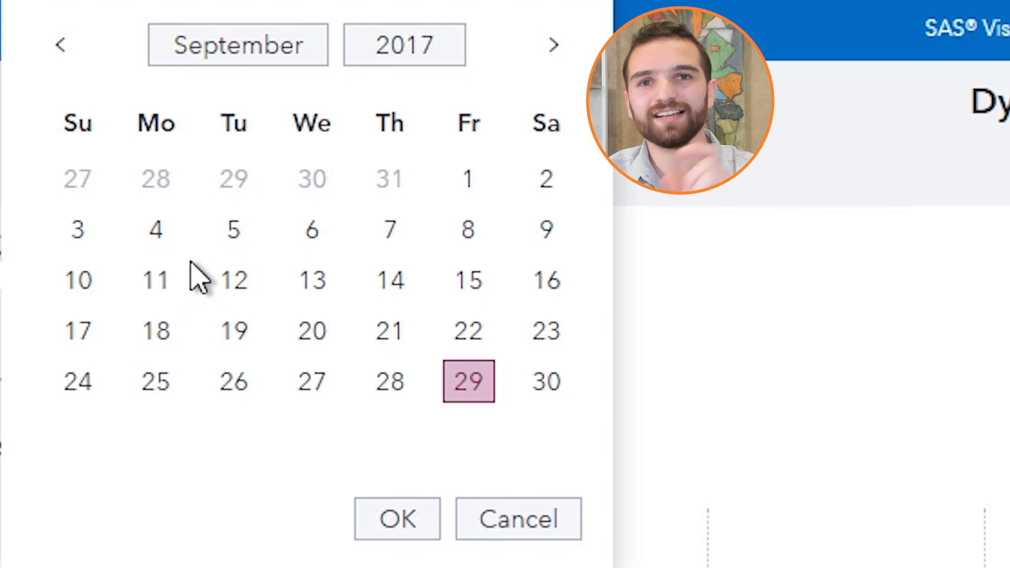
mouse_move(386, 161)
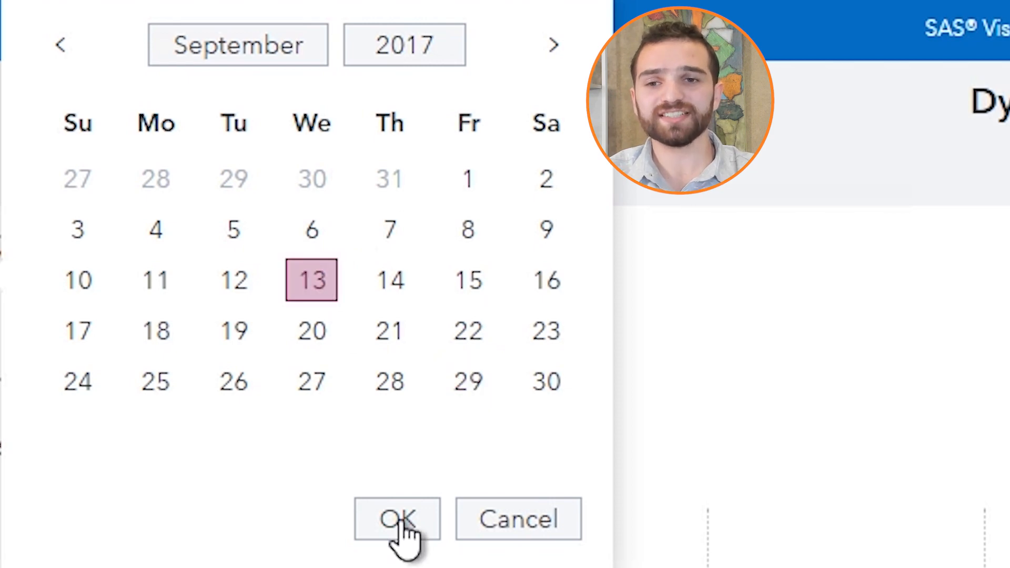
click(398, 519)
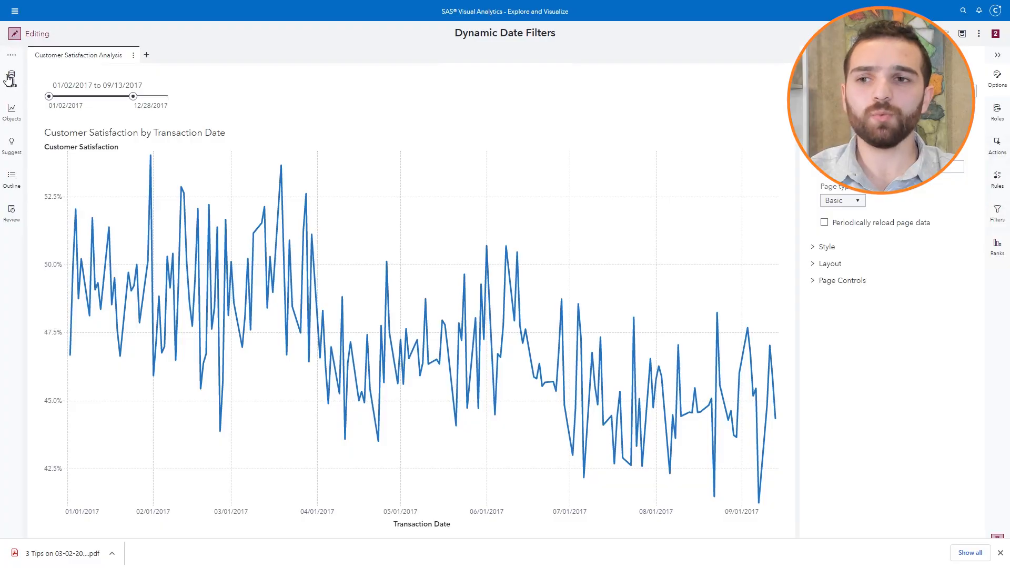
- Open the Apply Data Filter window for the CUSTOMERS_TOY data source
click(11, 76)
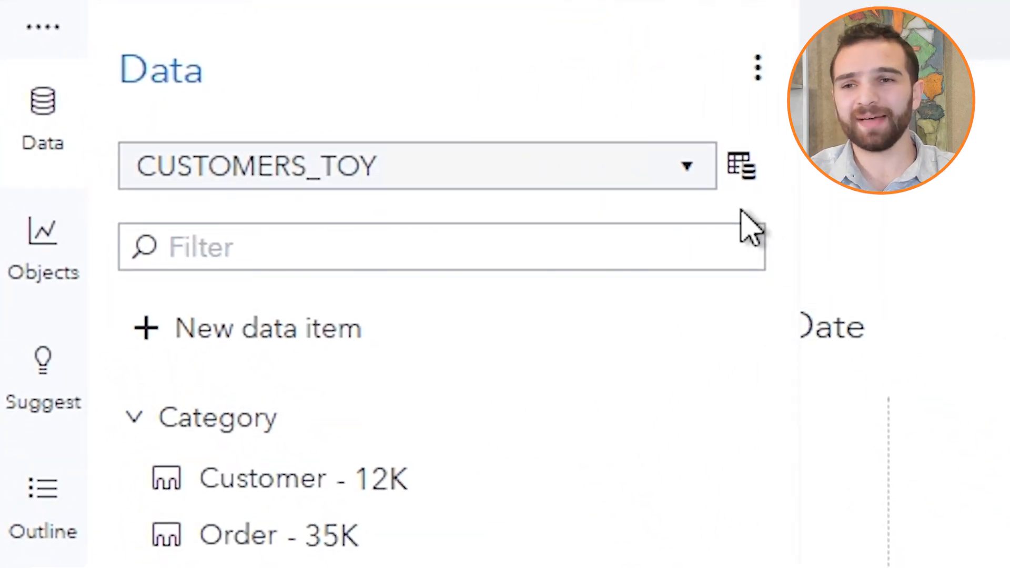
mouse_move(741, 166)
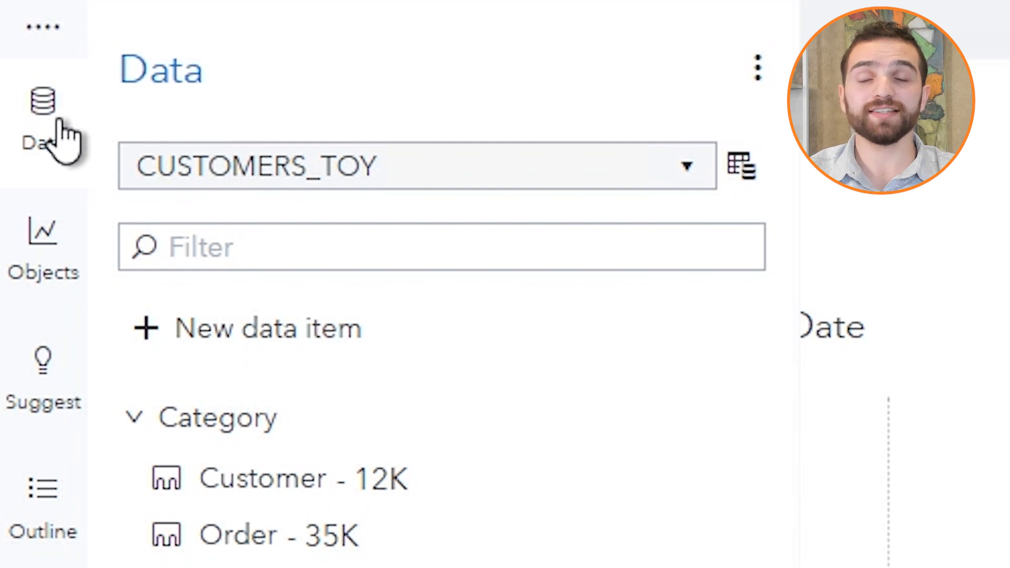
mouse_move(728, 180)
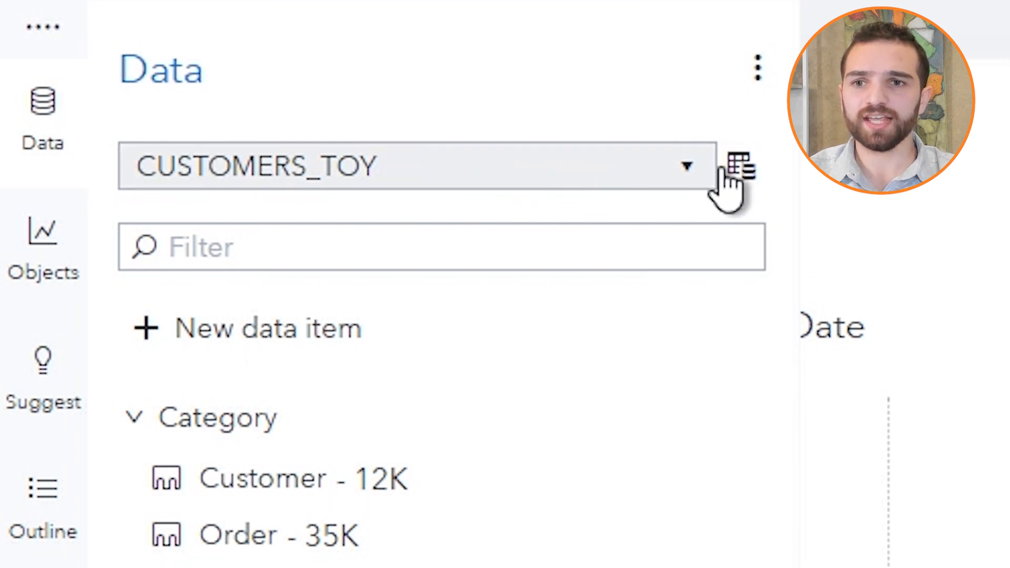
mouse_move(739, 166)
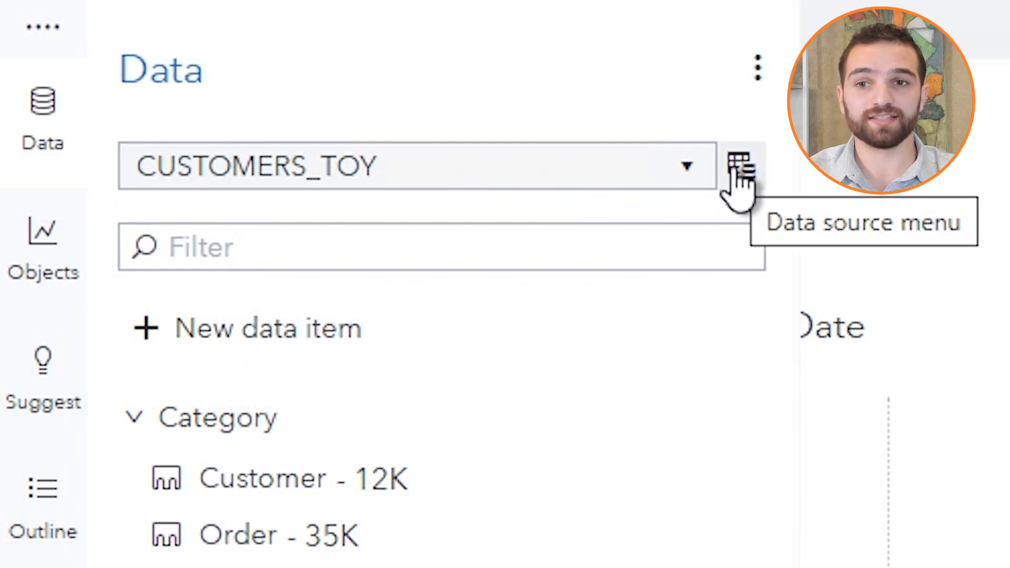
click(739, 164)
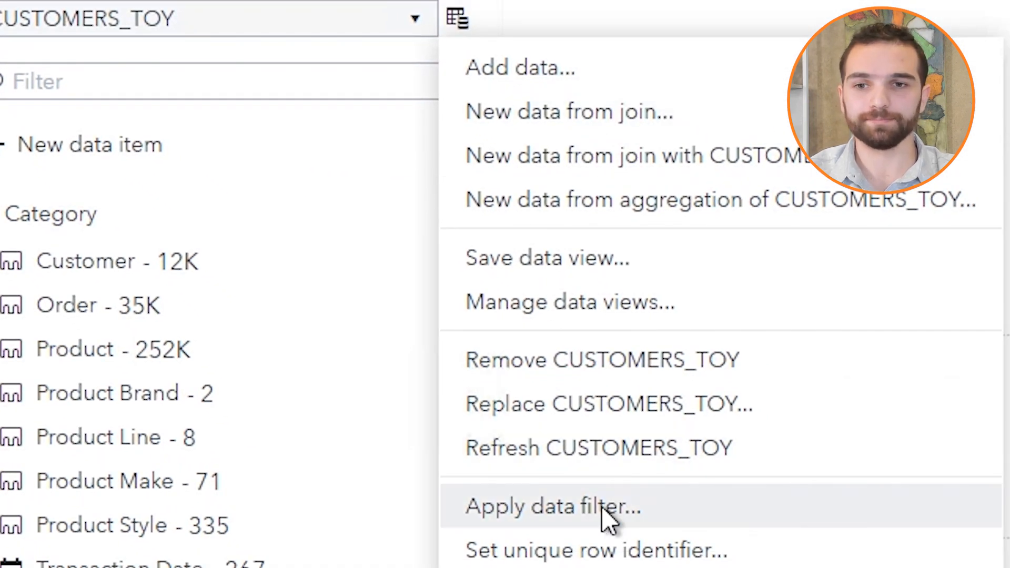
click(552, 506)
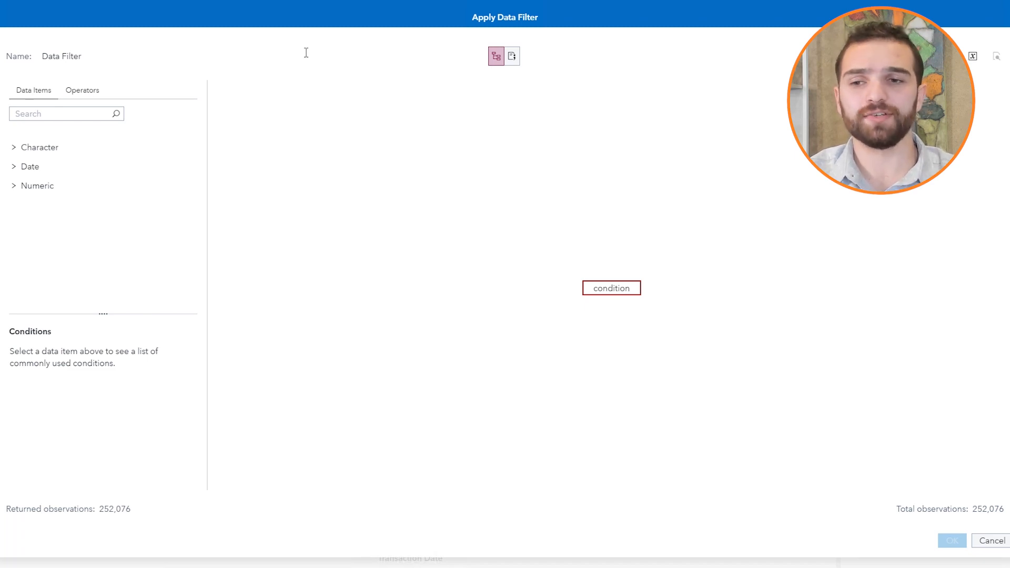
mouse_move(106, 97)
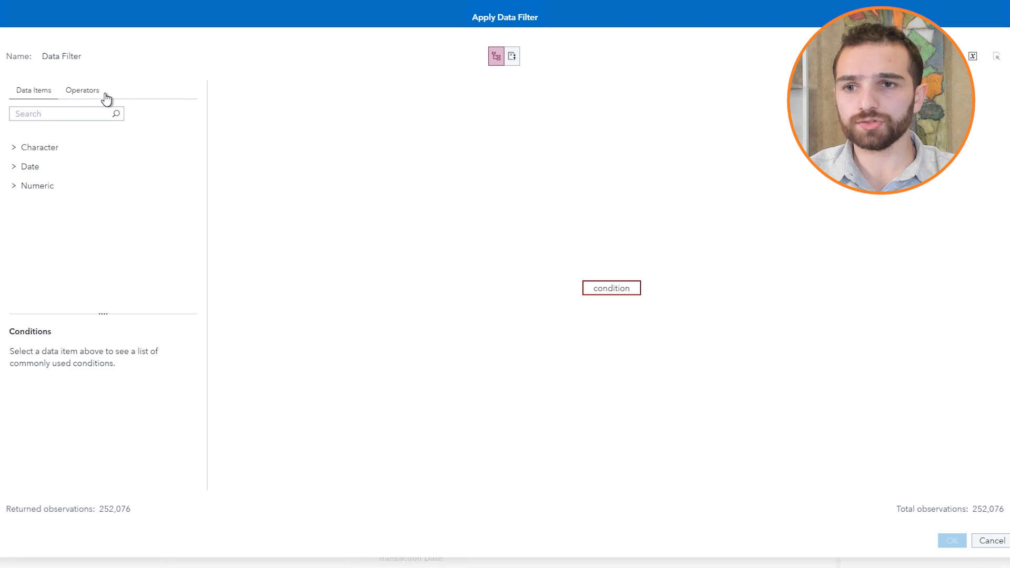
- Add the x > y comparison operator to the filter condition
click(82, 90)
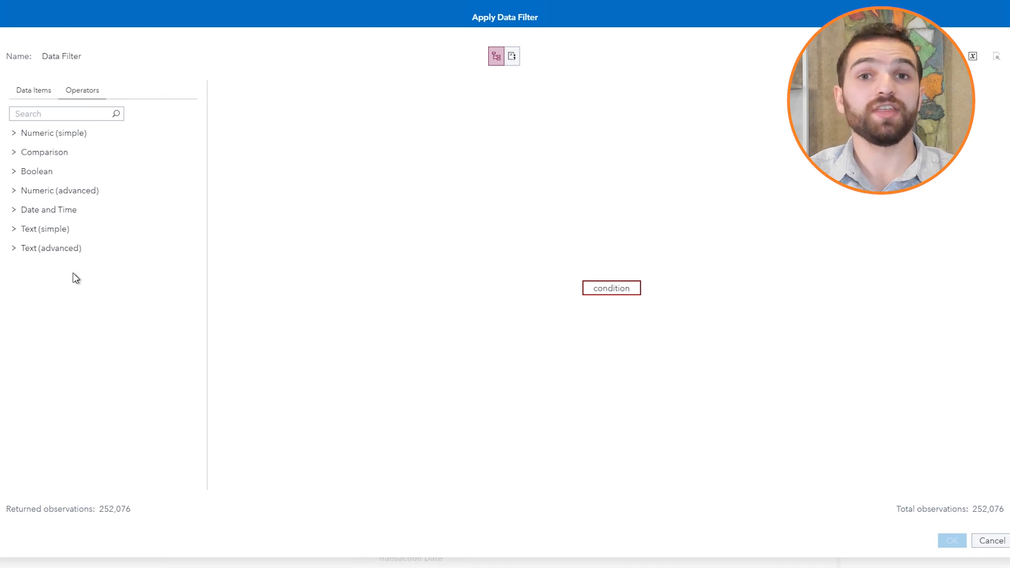
mouse_move(39, 221)
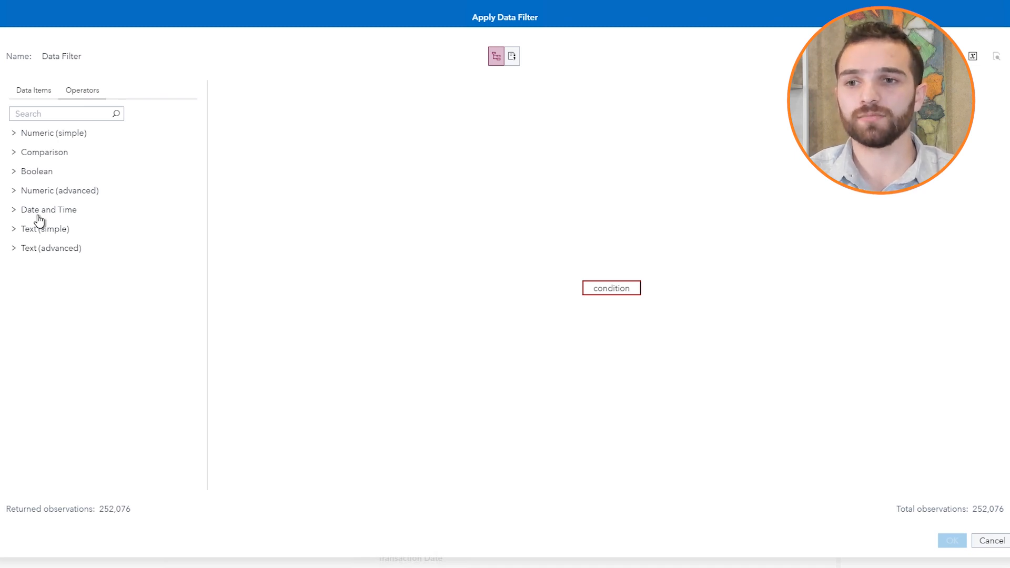
click(44, 152)
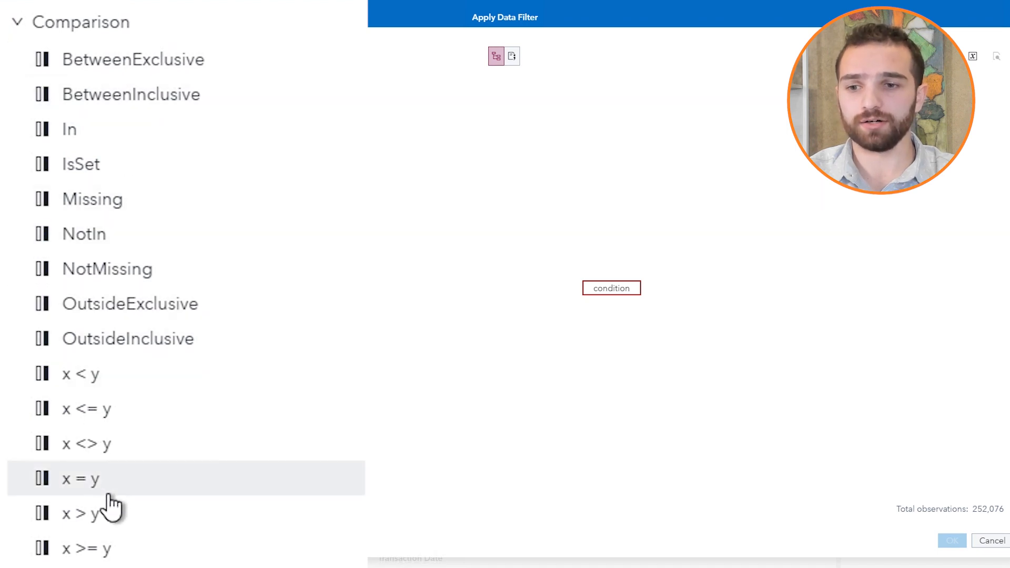
mouse_move(80, 513)
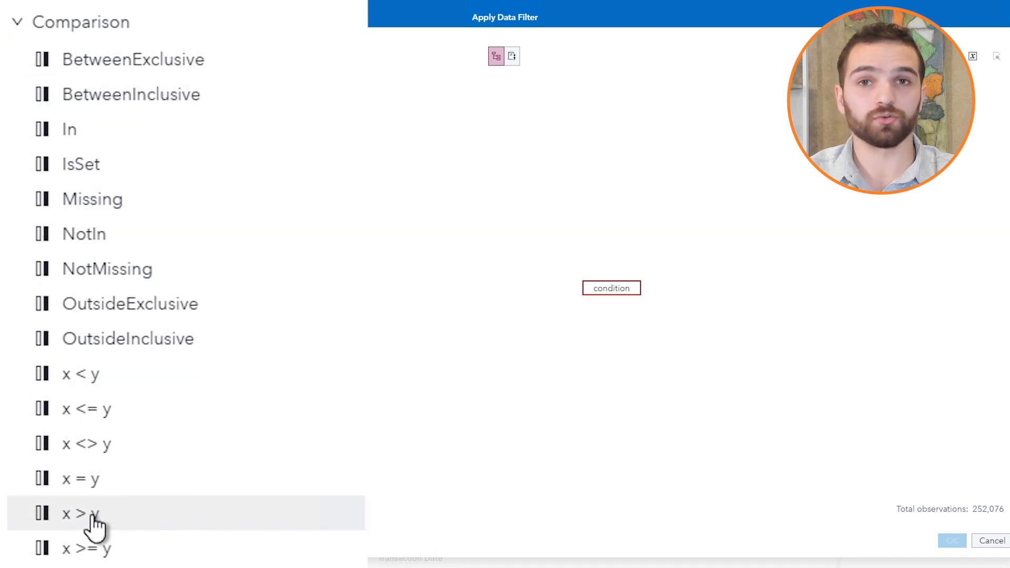
click(80, 513)
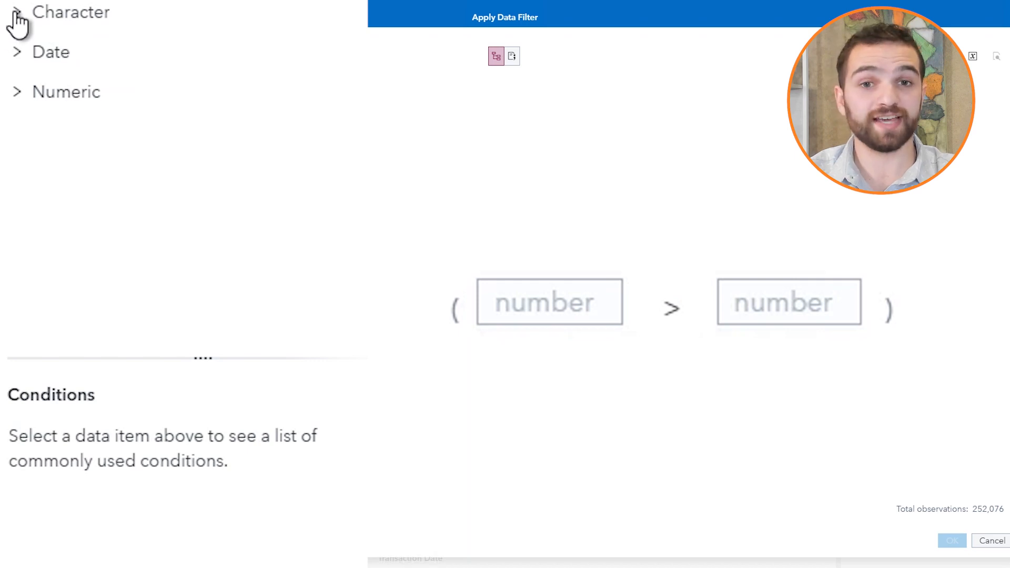
mouse_move(16, 61)
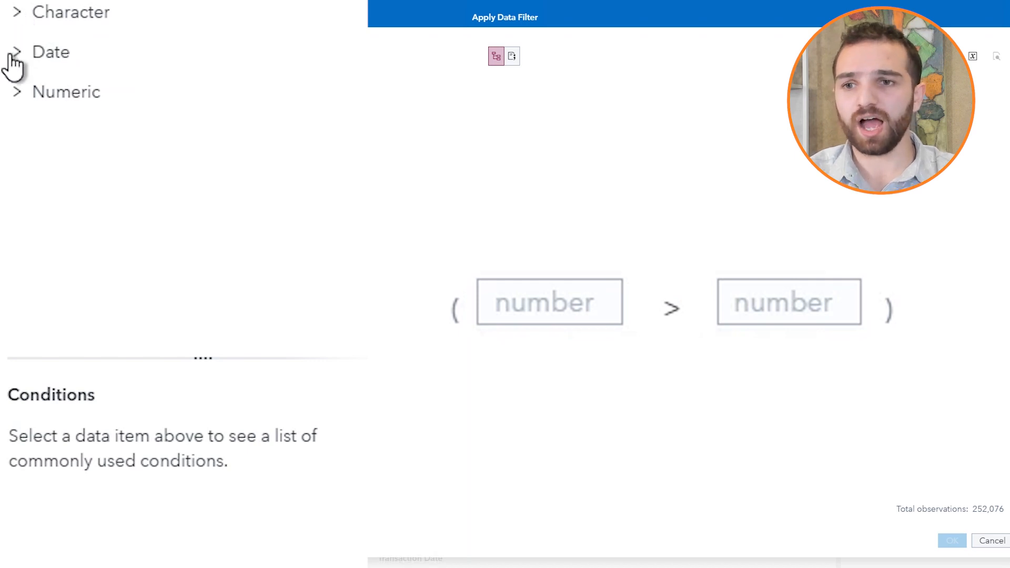
- Drag Transaction Date into the left operand of the x > y condition, then select the right operand
click(50, 52)
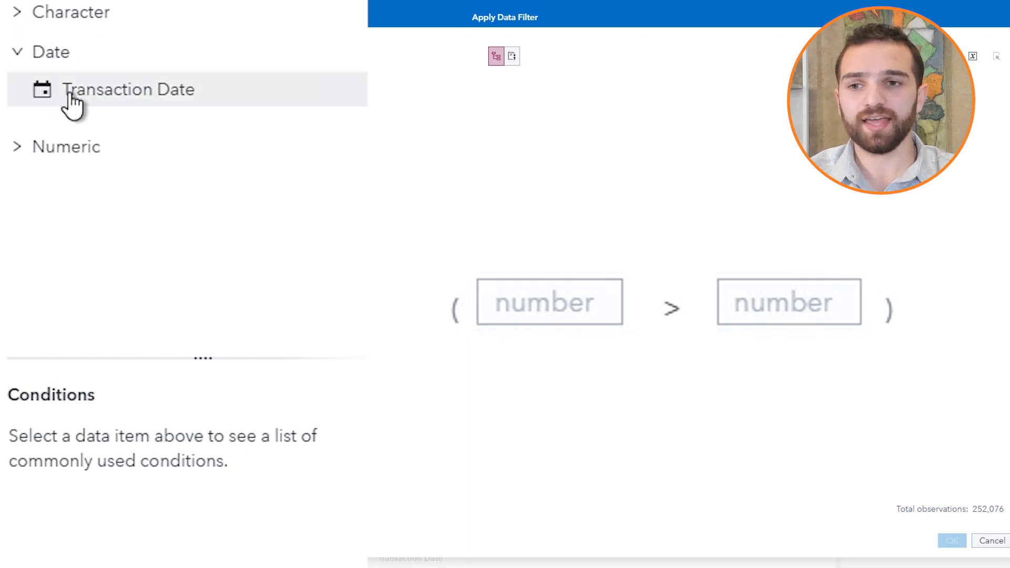
mouse_move(425, 342)
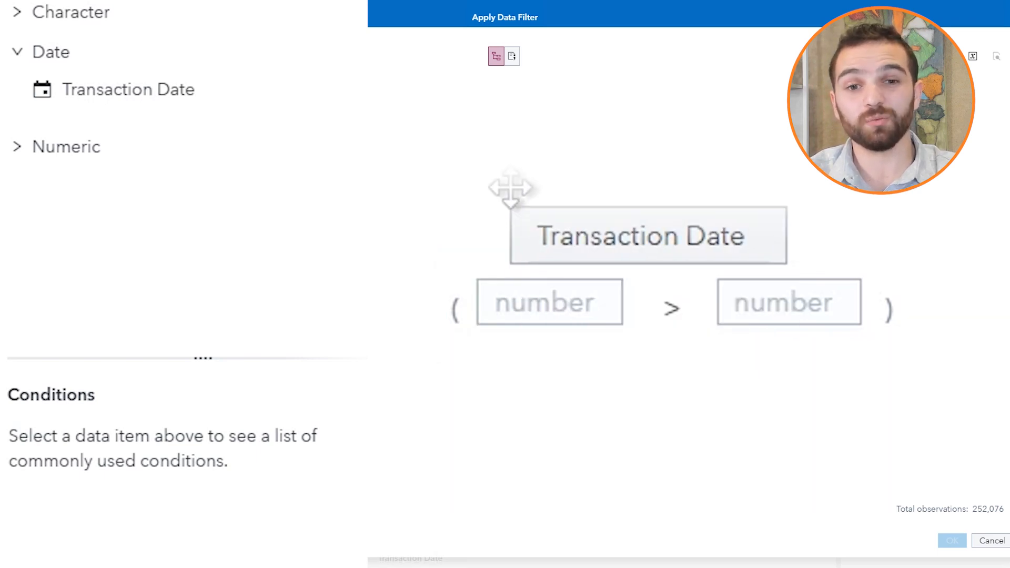
drag(648, 235, 551, 303)
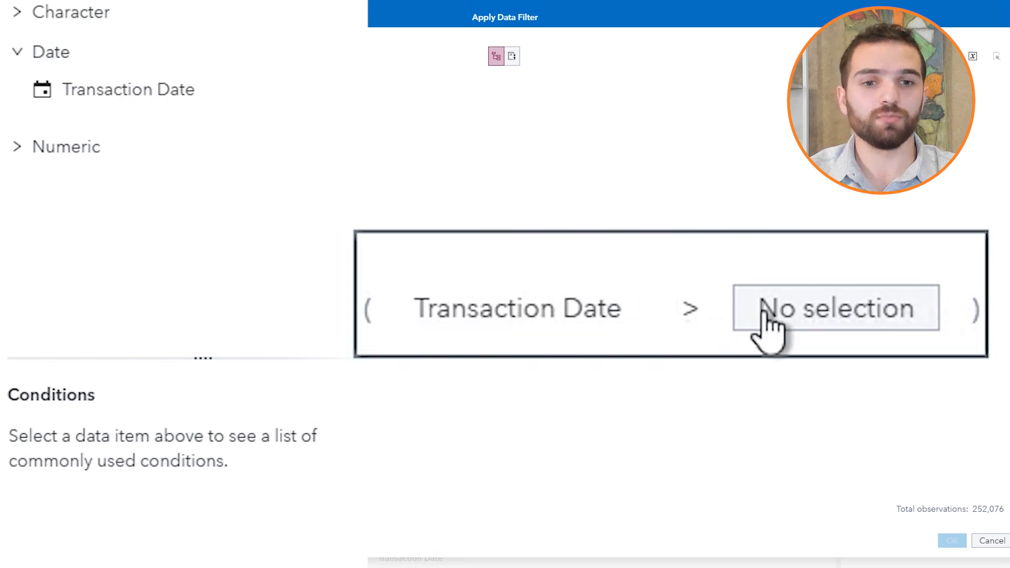
click(834, 308)
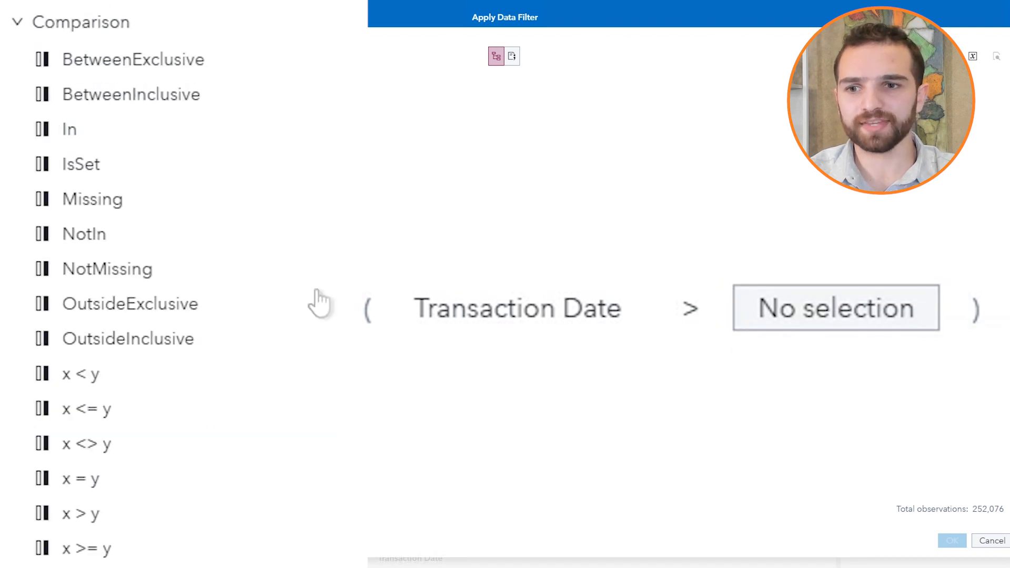
- Insert the DateFromMDY function from Date and Time operators as the right-hand comparison value
click(20, 22)
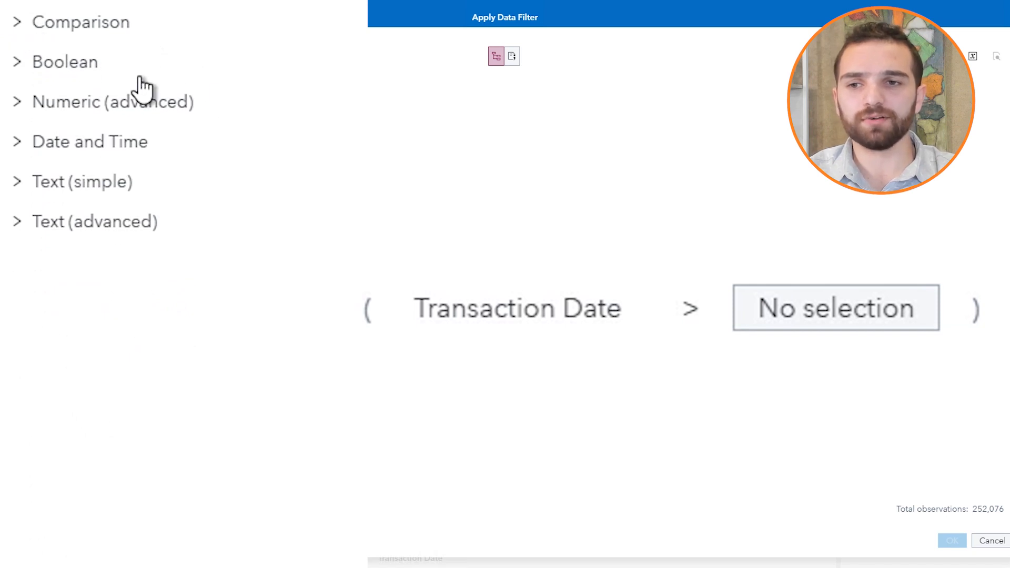
mouse_move(252, 116)
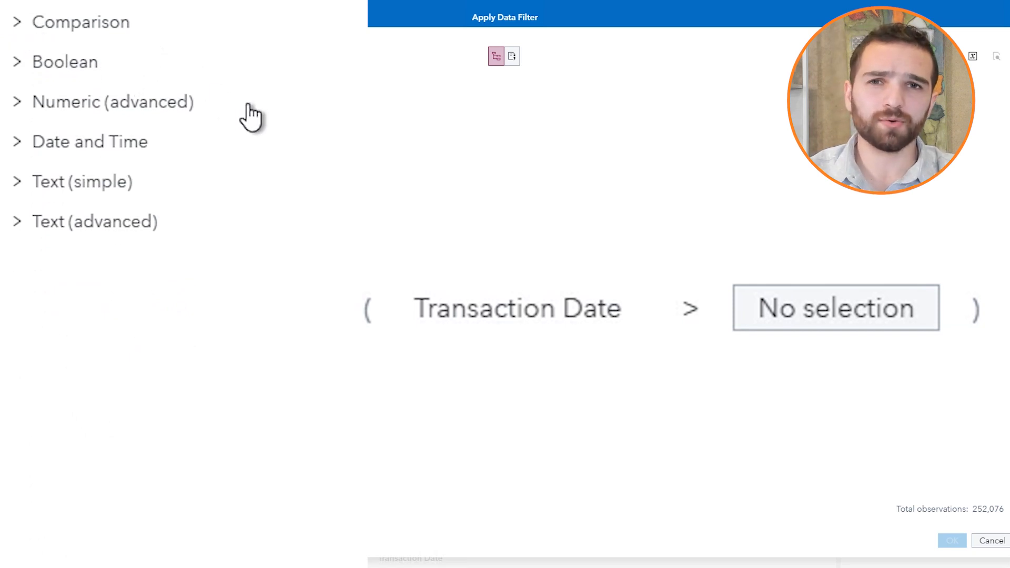
mouse_move(49, 122)
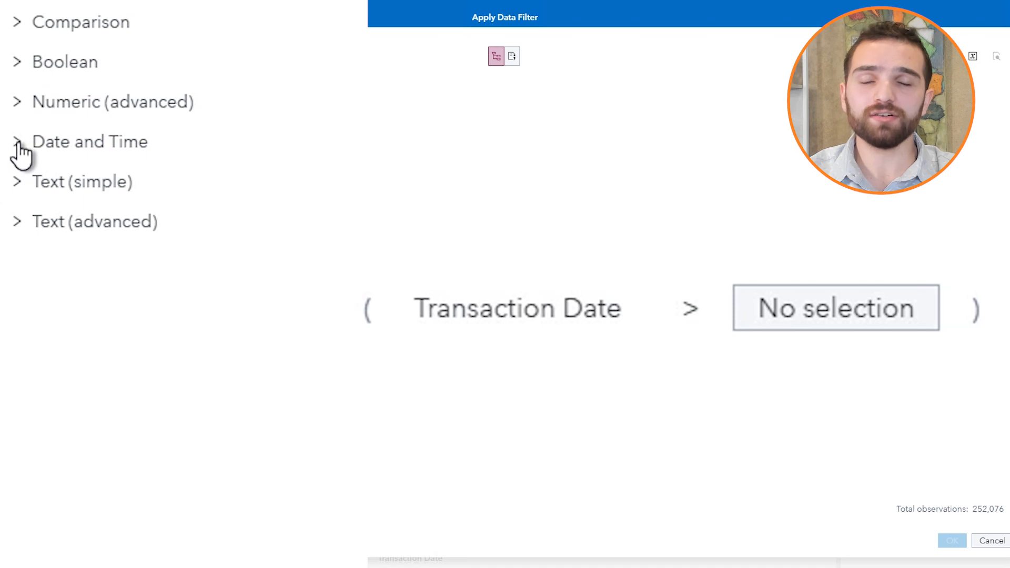
click(89, 141)
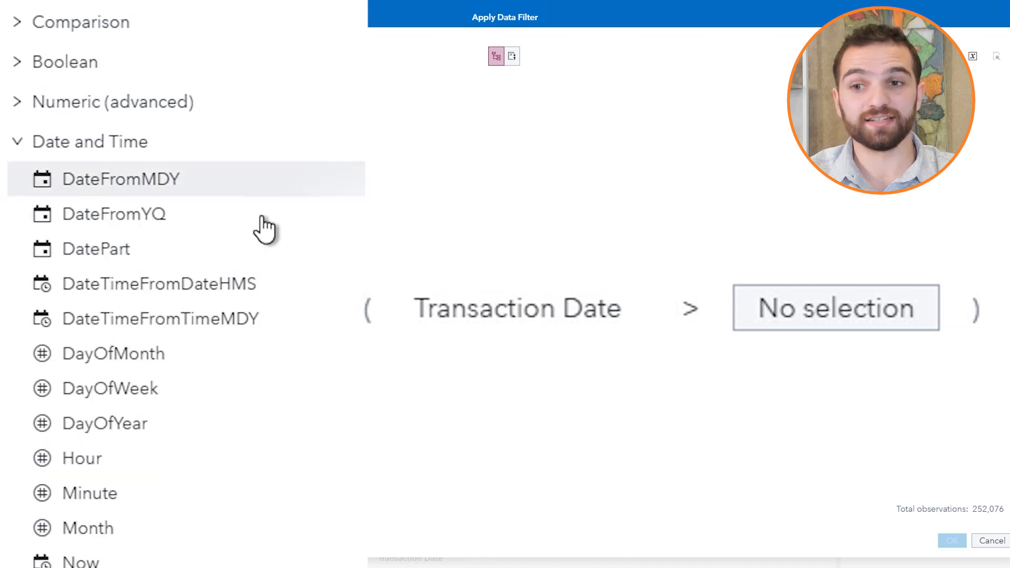
mouse_move(74, 193)
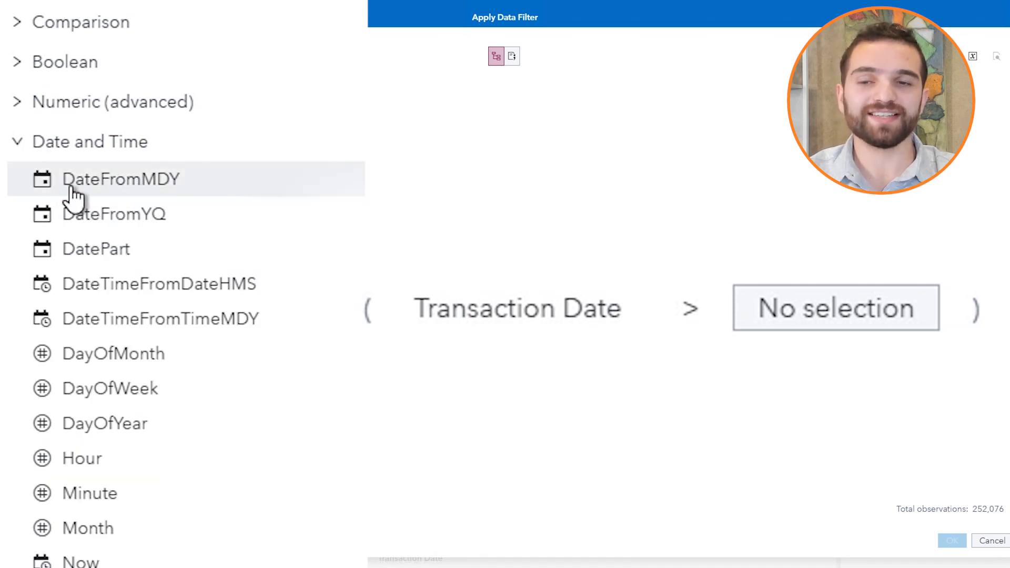
mouse_move(120, 178)
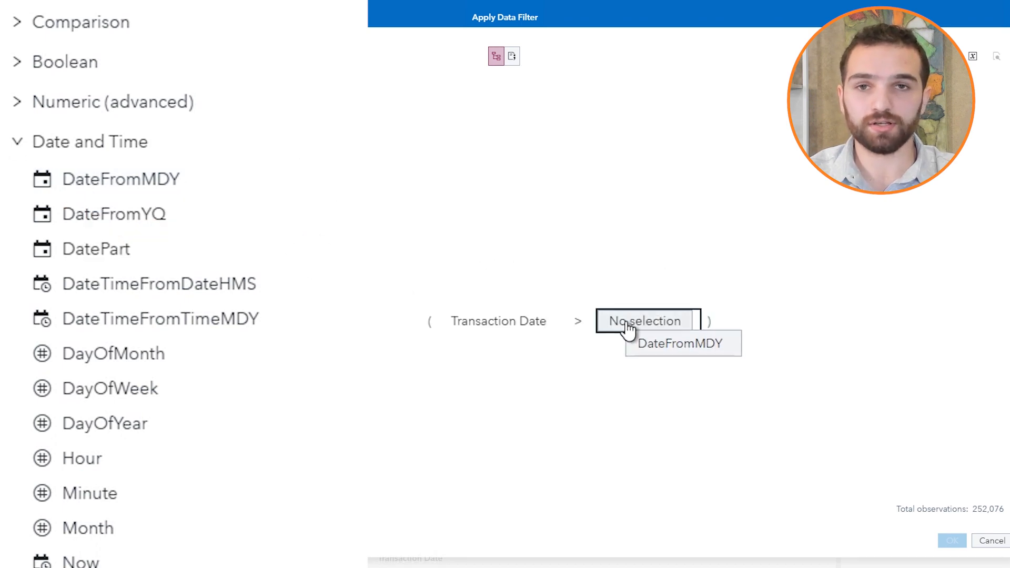
click(680, 342)
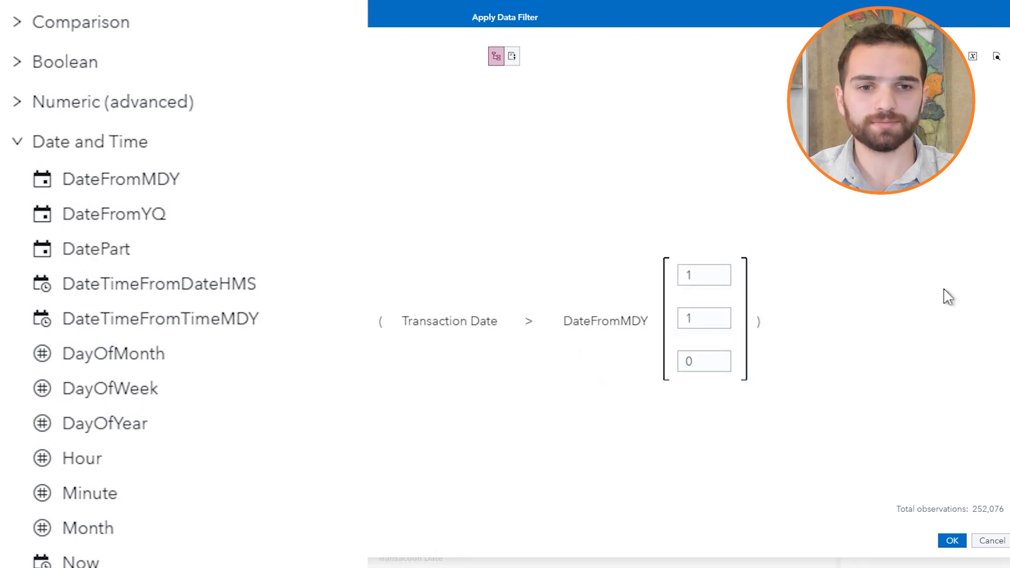
click(703, 274)
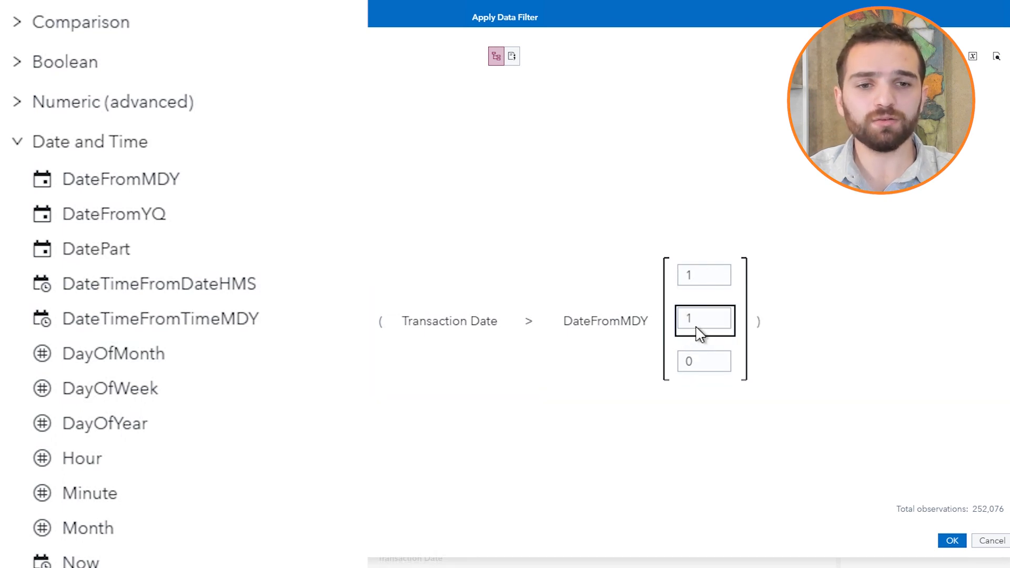
mouse_move(703, 318)
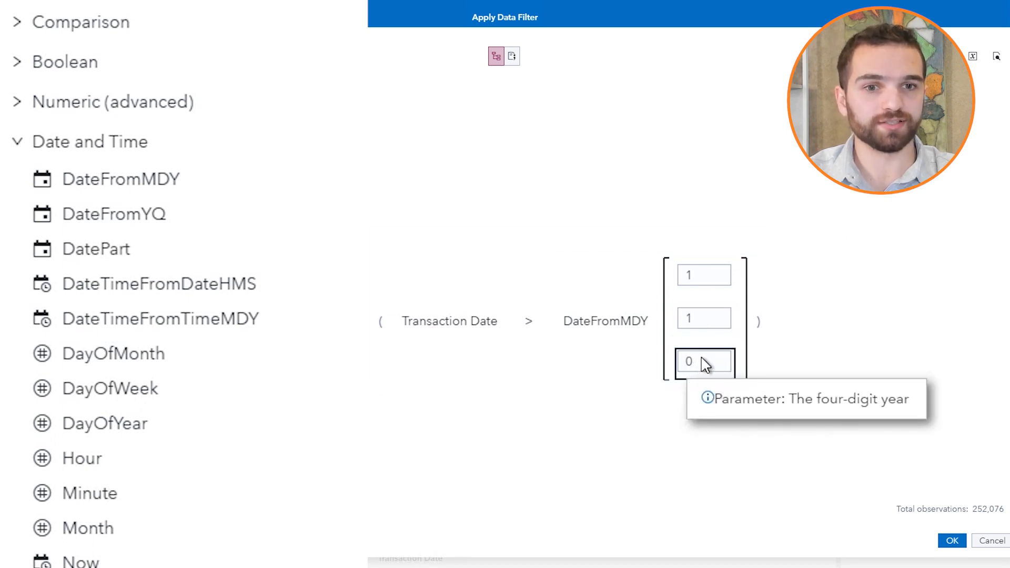
- Fill DateFromMDY with month 8, day 15 and year 2017
click(703, 274)
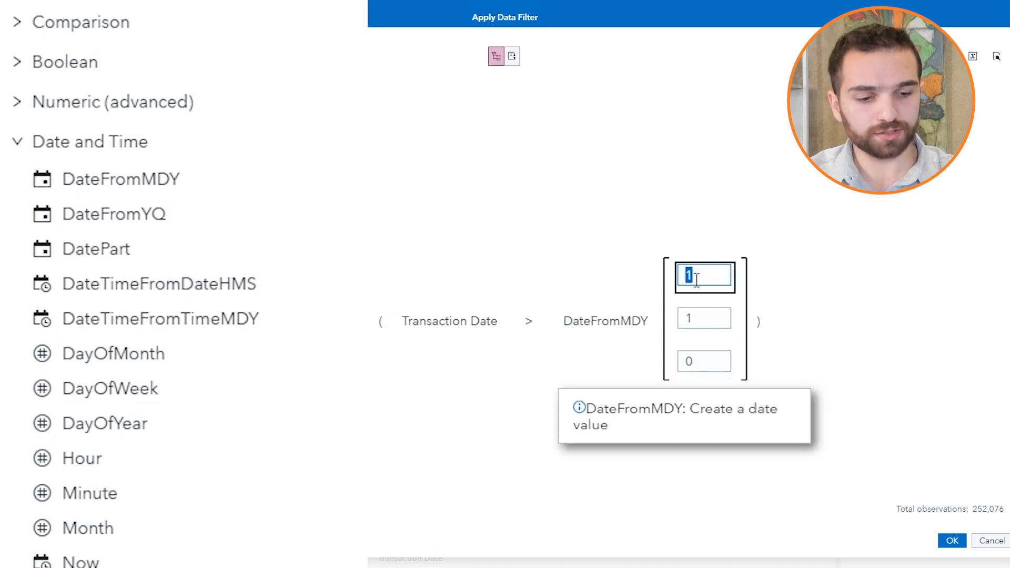
text(8)
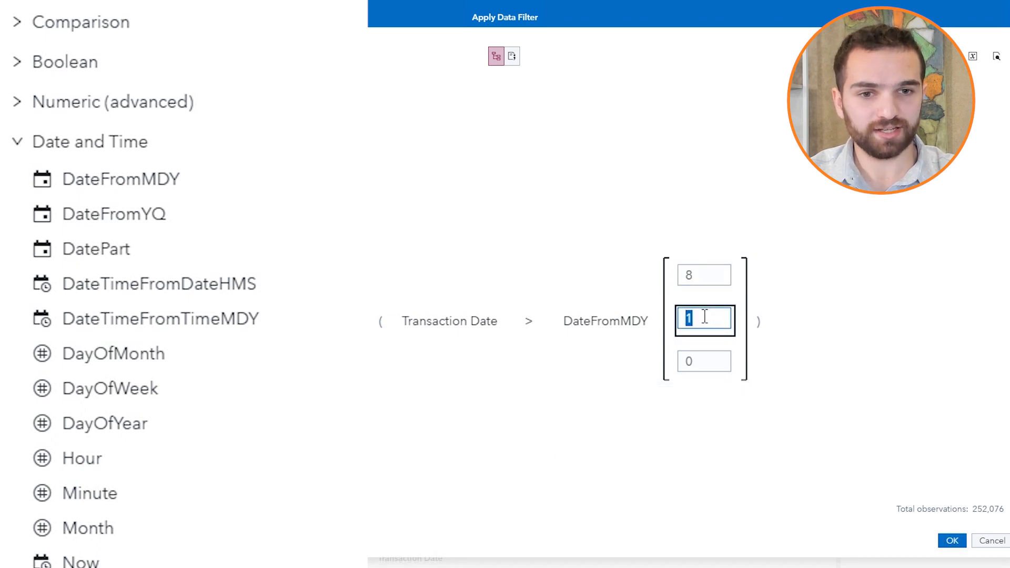
text(5)
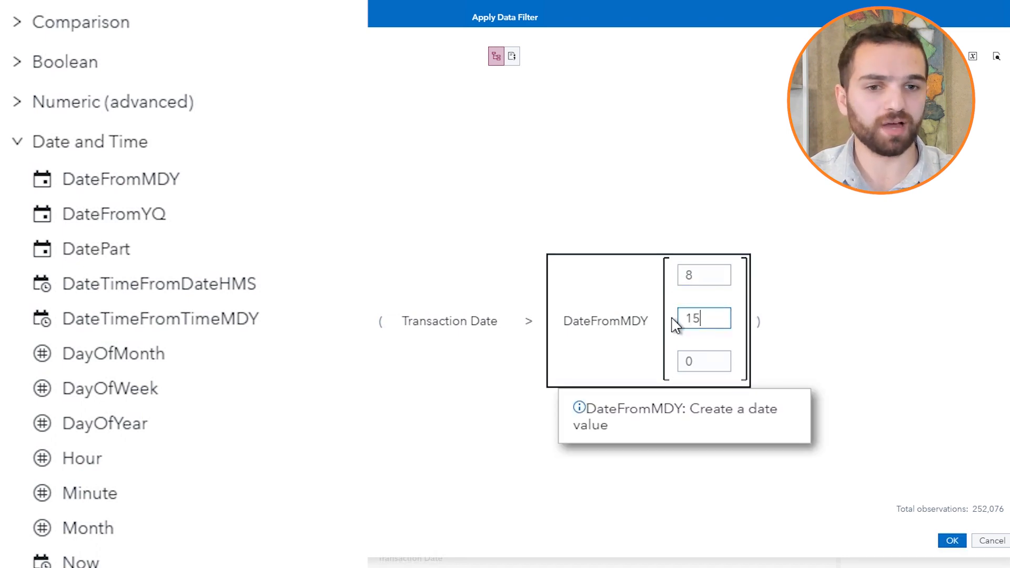
click(703, 361)
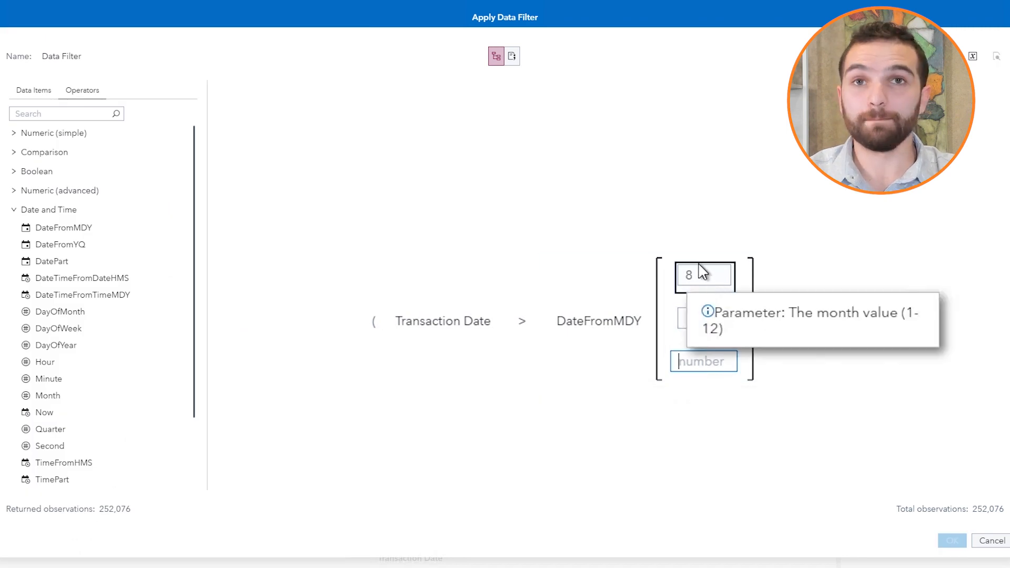
text(15)
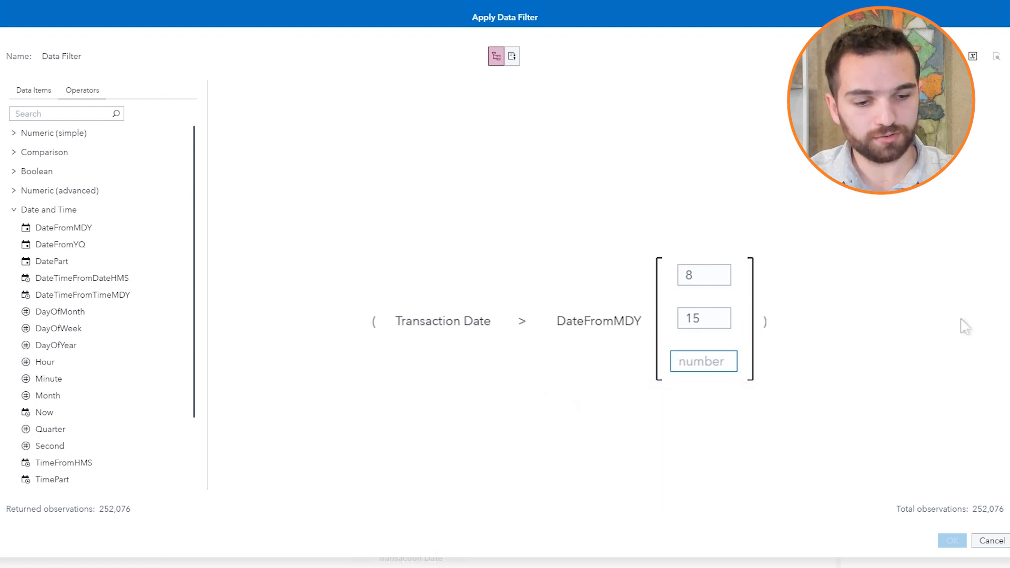
text(2017)
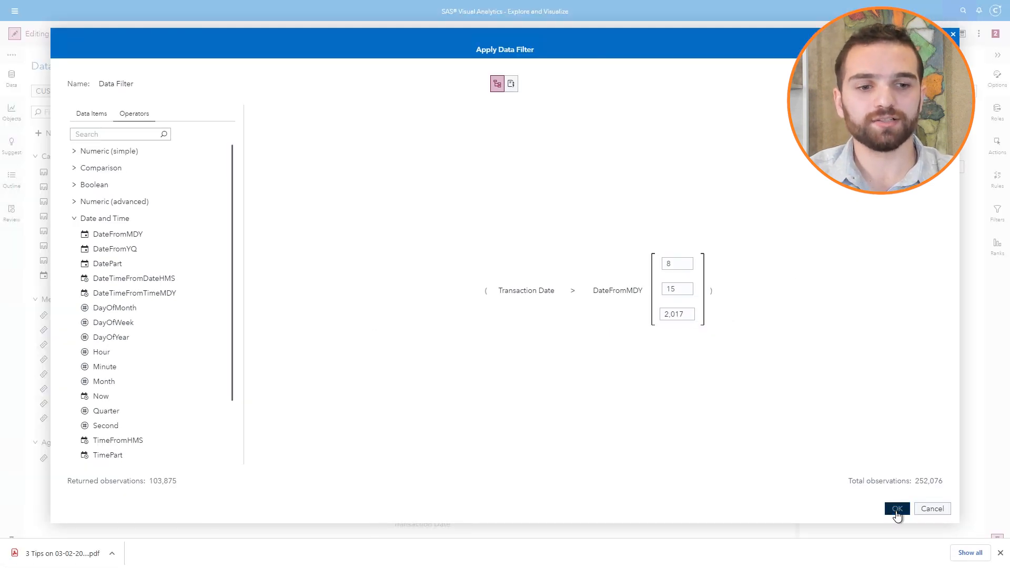
- Apply the data filter and test the slider's minimum handle, returning it to 08/16/2017
click(895, 508)
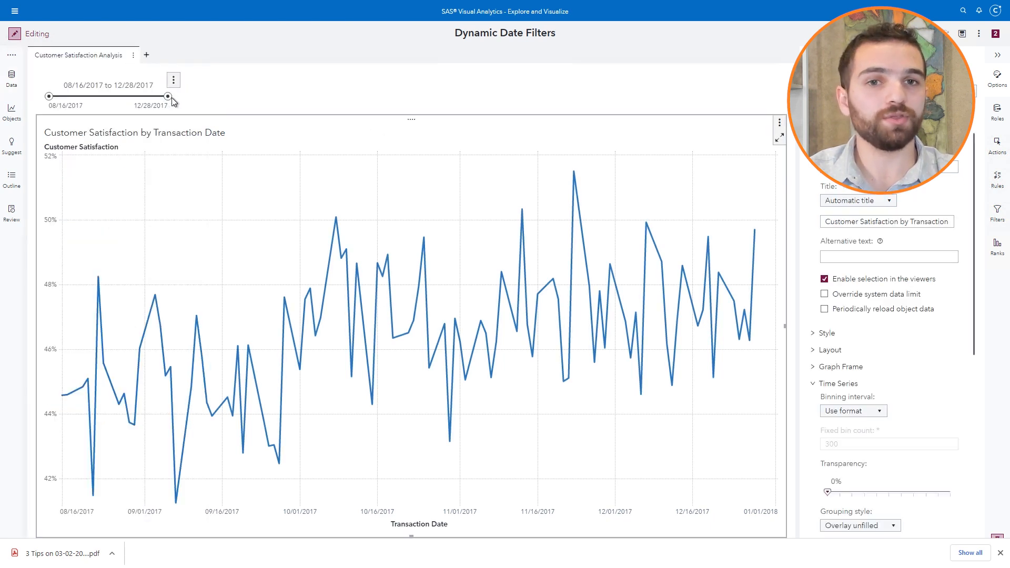
mouse_move(270, 107)
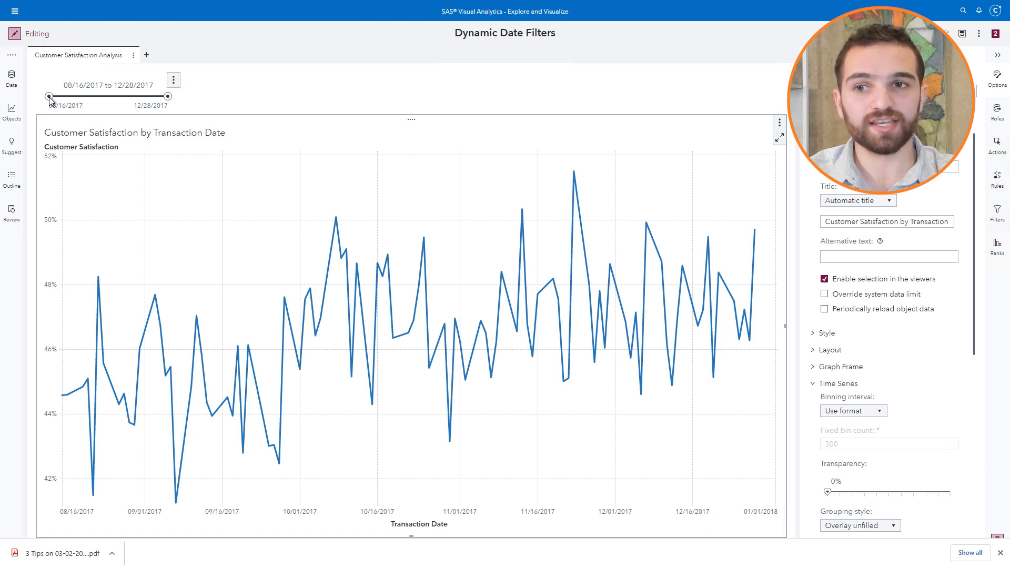
drag(50, 95, 61, 96)
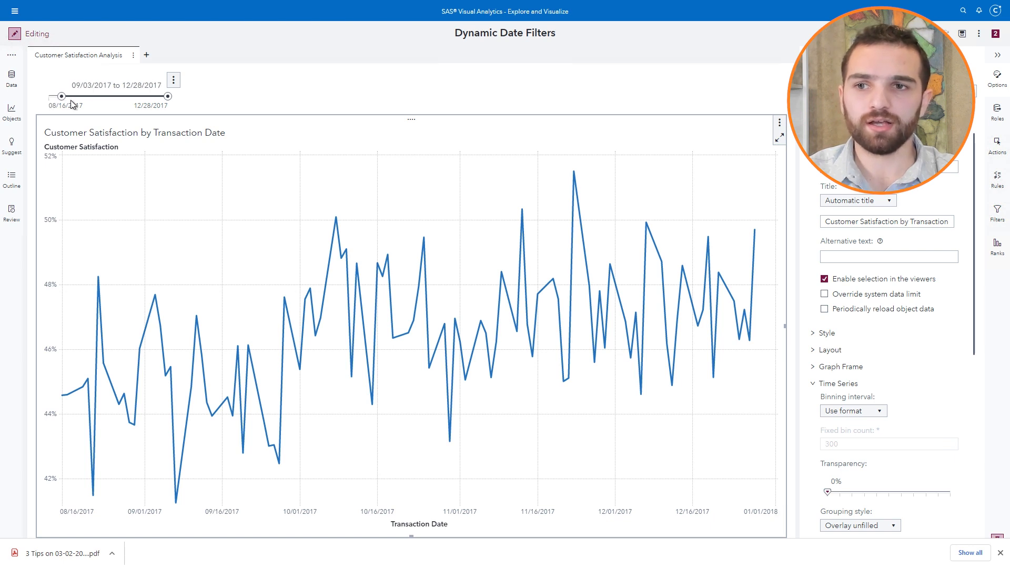
drag(61, 96, 48, 95)
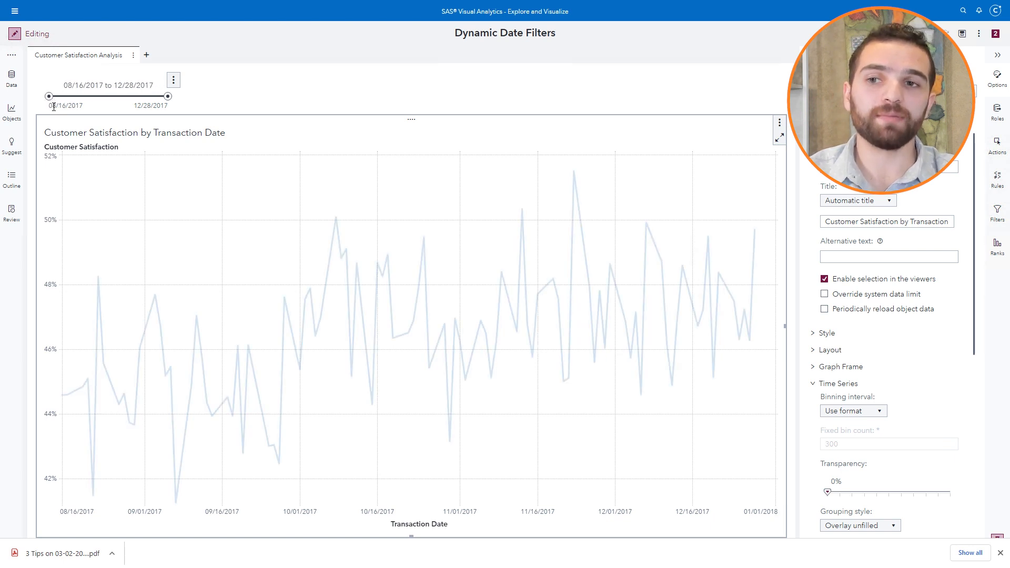